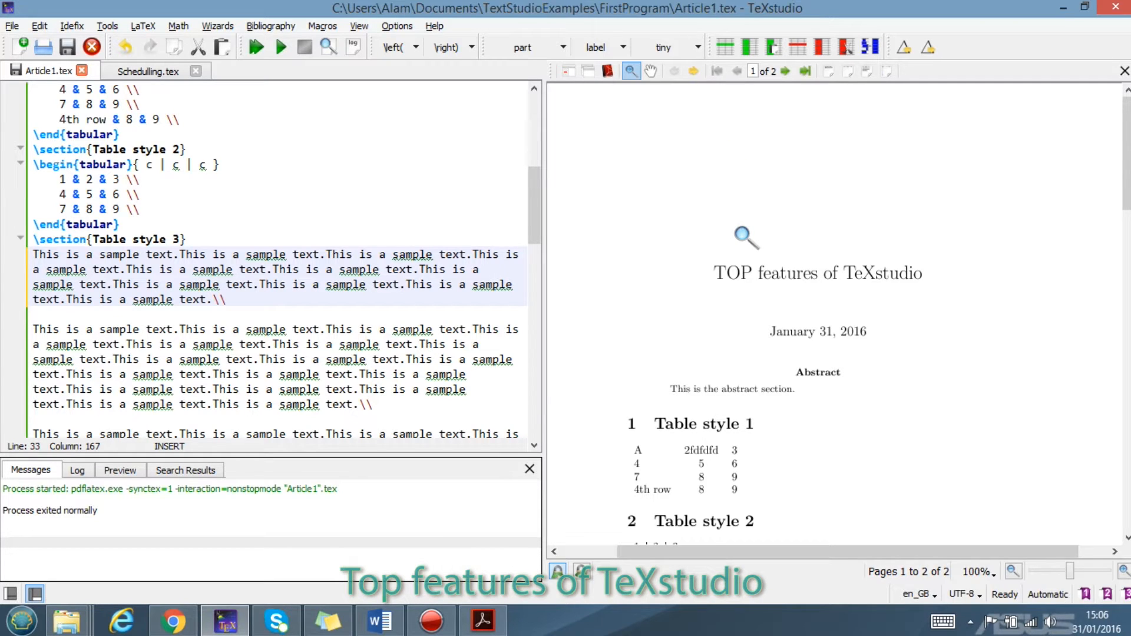
mouse_move(815, 324)
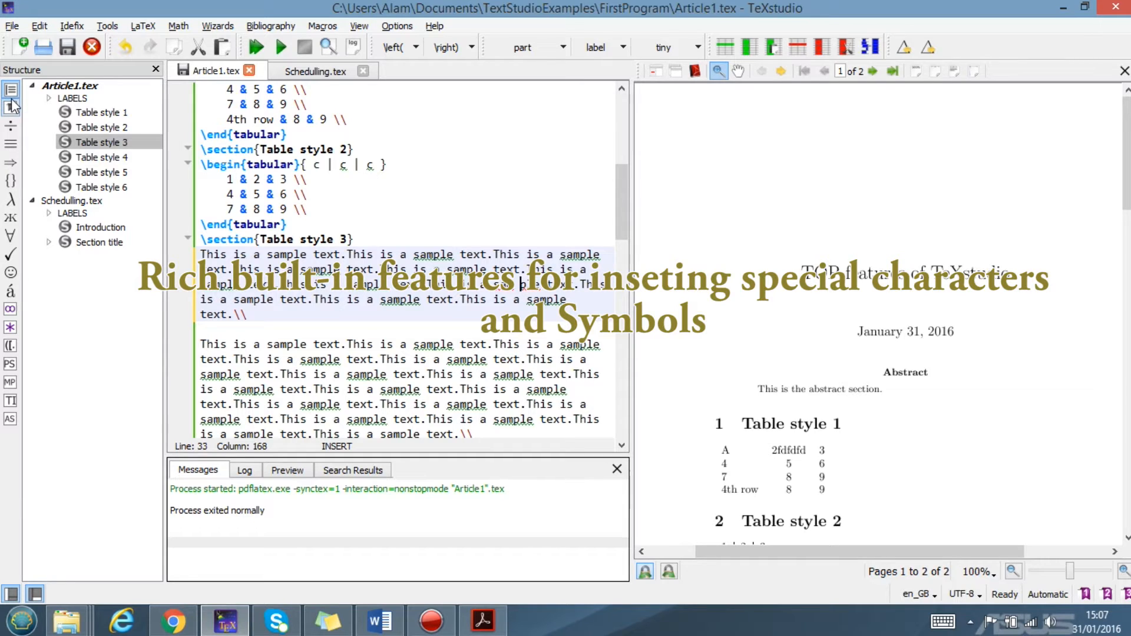
Step: Browse the Operator symbols palette and select the inserted \div\times line
left_click(10, 124)
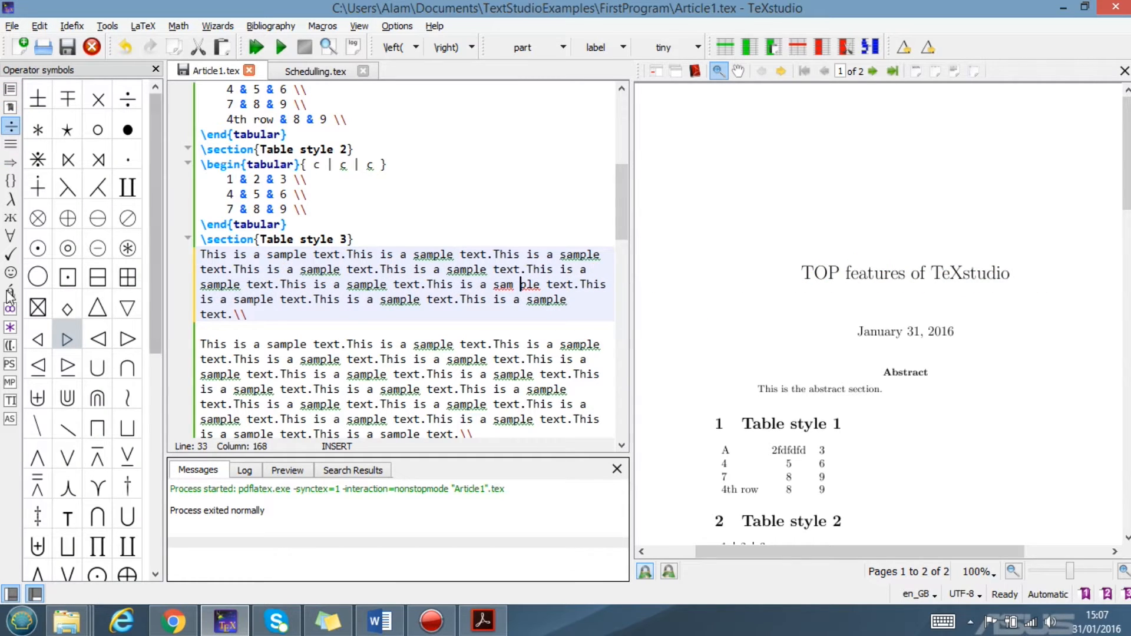
scroll("down", 3)
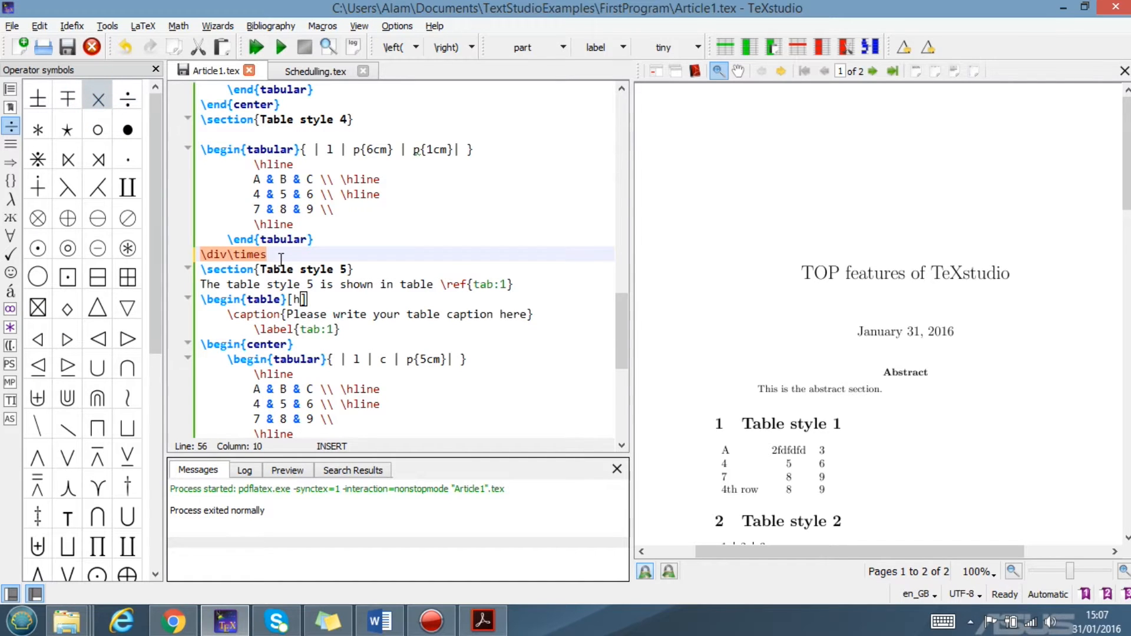
triple_click(231, 254)
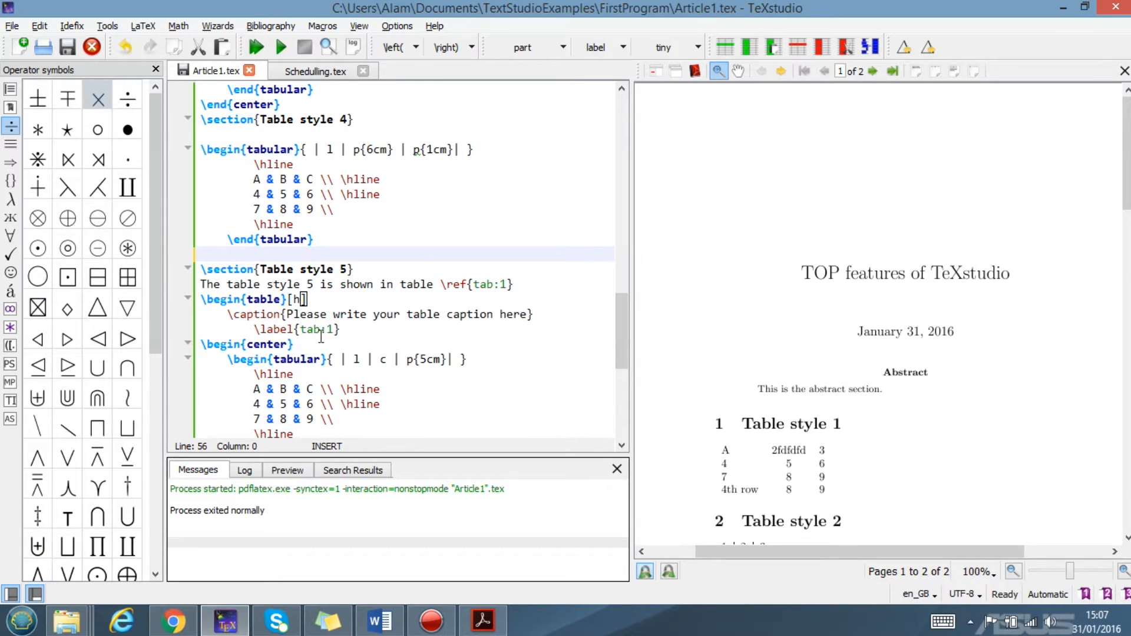
Step: Browse the Delimiters and Greek letters palettes, then hide the symbols side panel
left_click(10, 180)
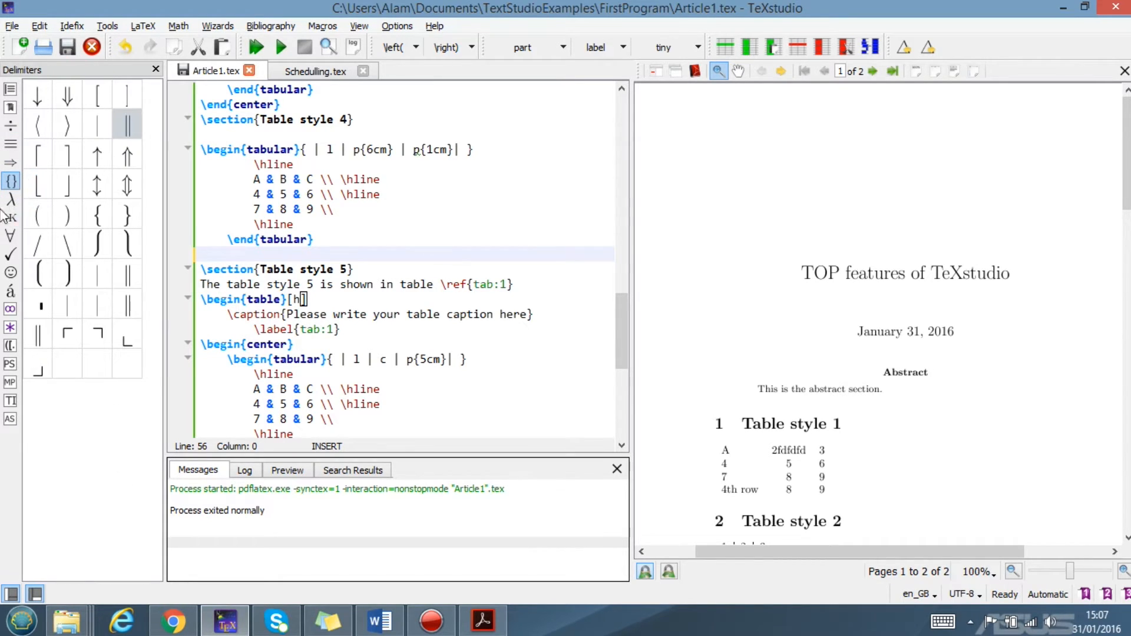
left_click(10, 199)
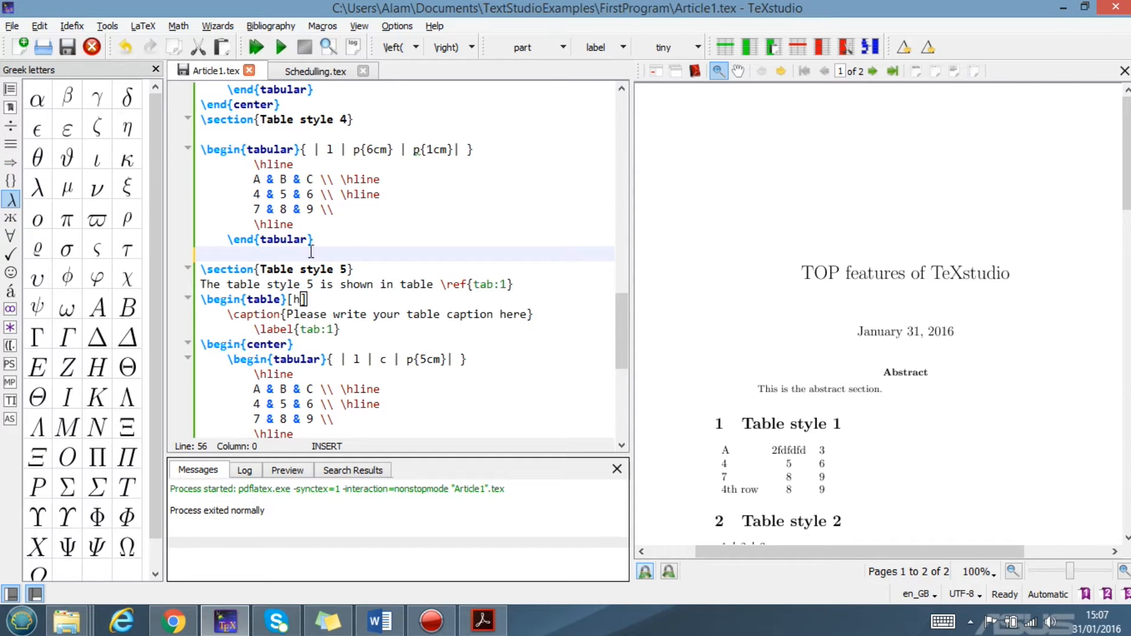
mouse_move(272, 240)
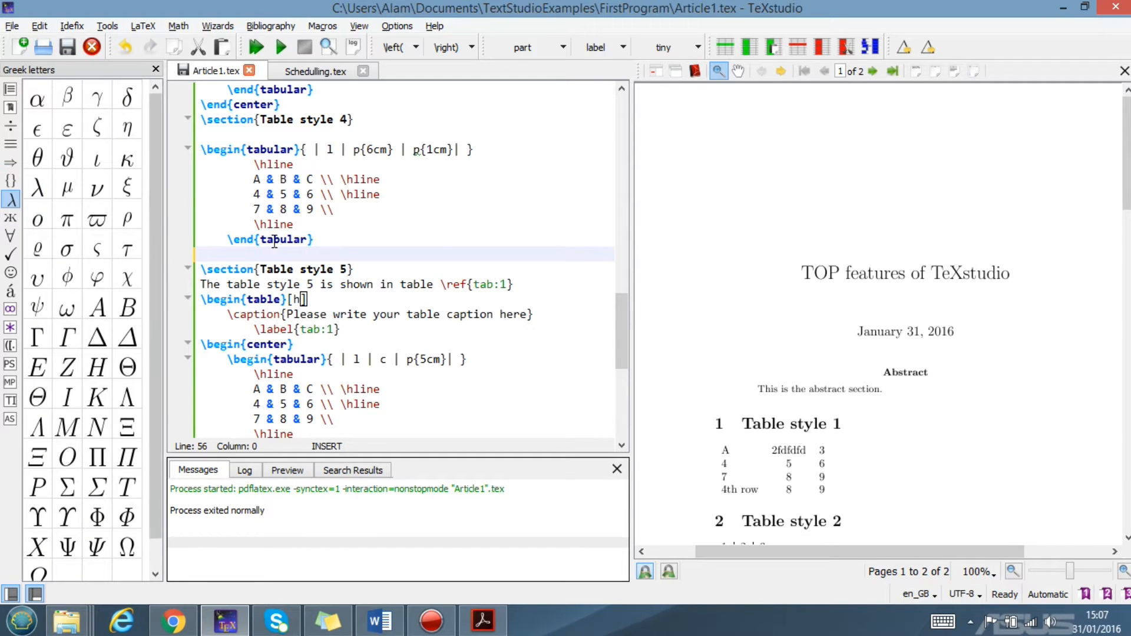
left_click(11, 594)
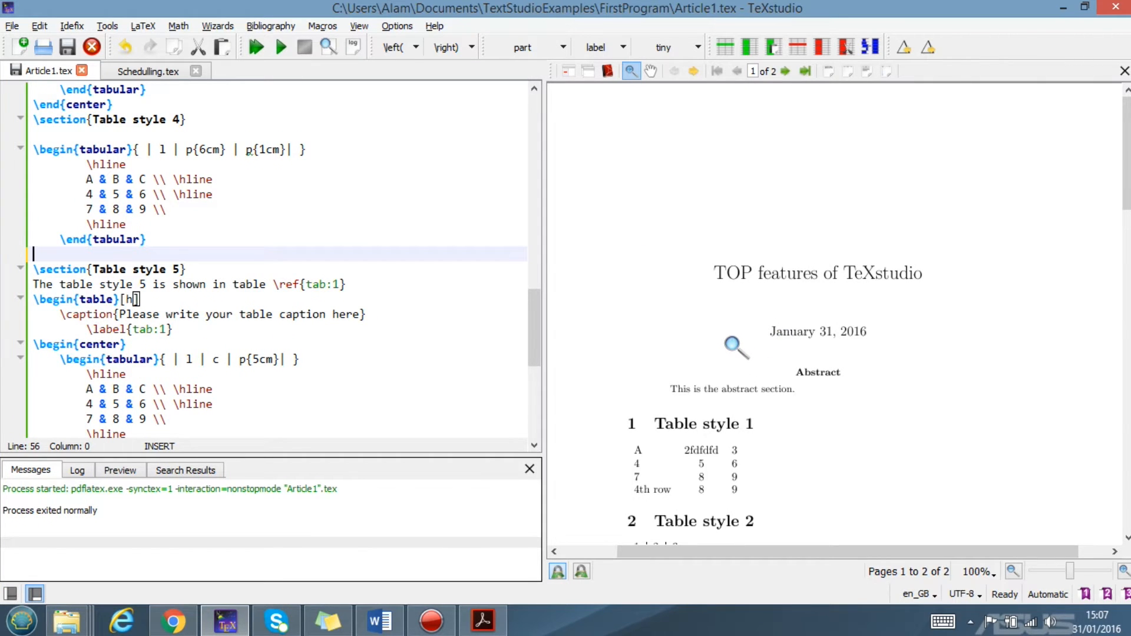
mouse_move(707, 298)
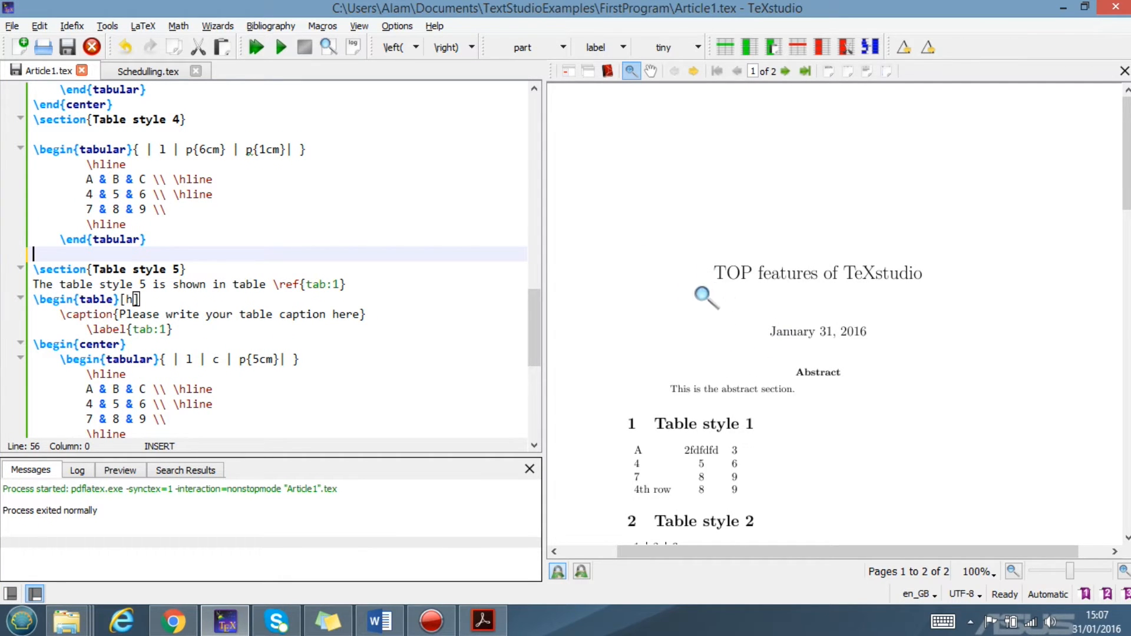
scroll("down", 3)
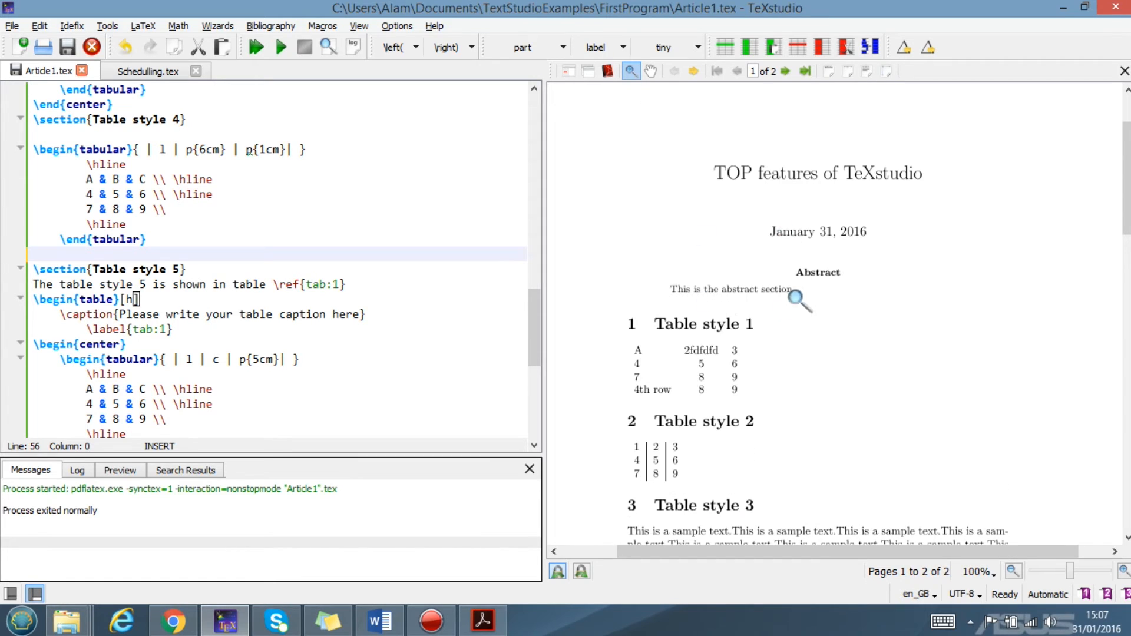
scroll("down", 3)
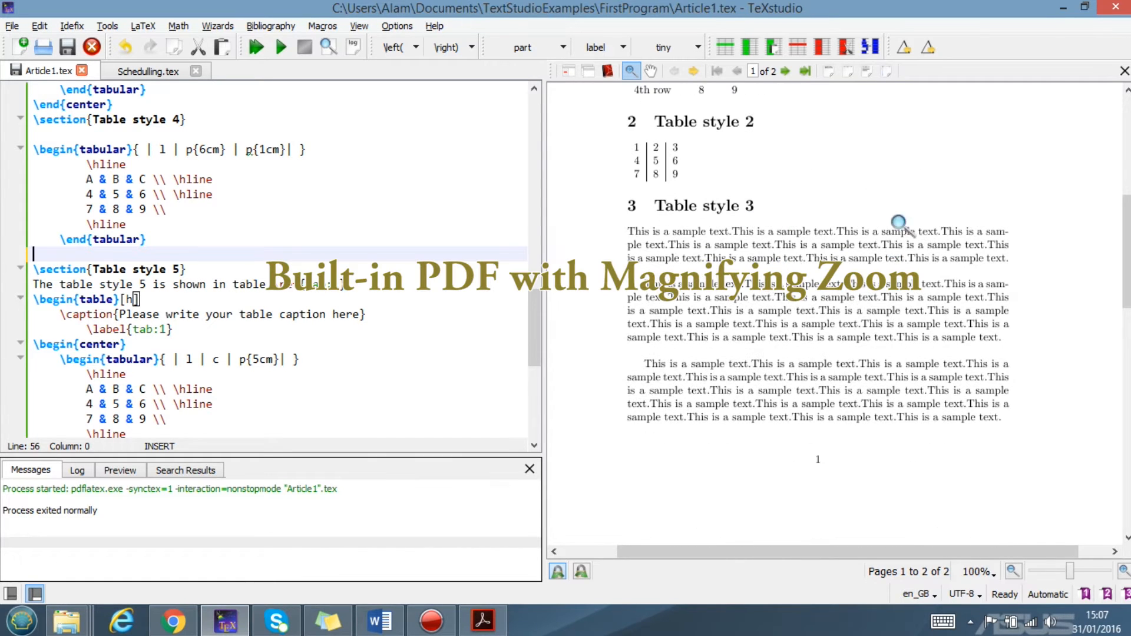
mouse_move(869, 272)
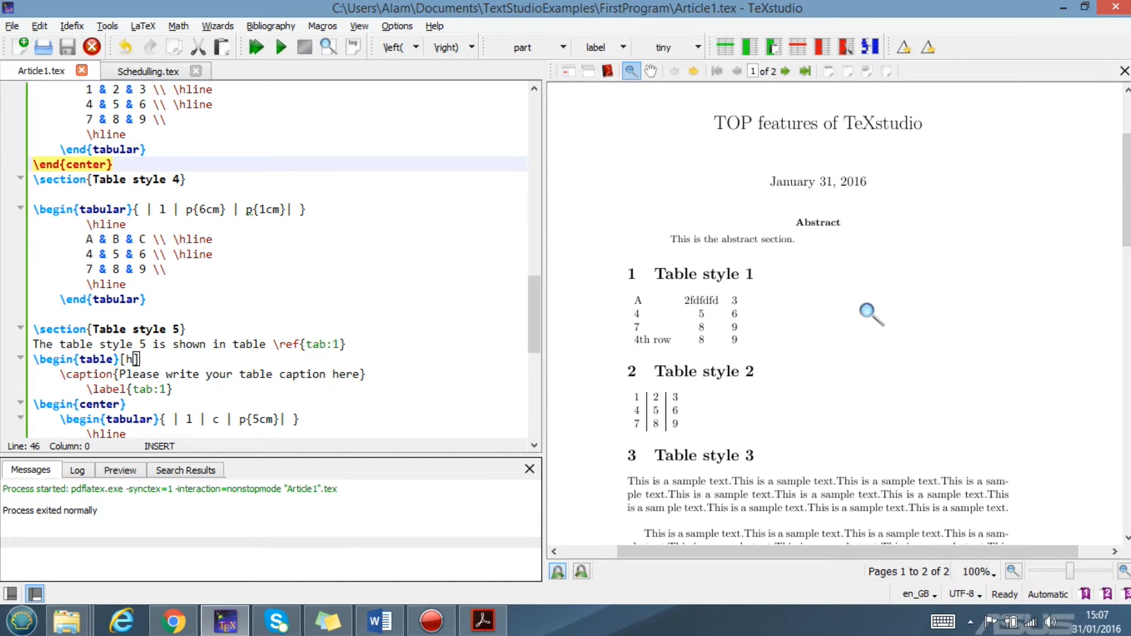
scroll("down", 3)
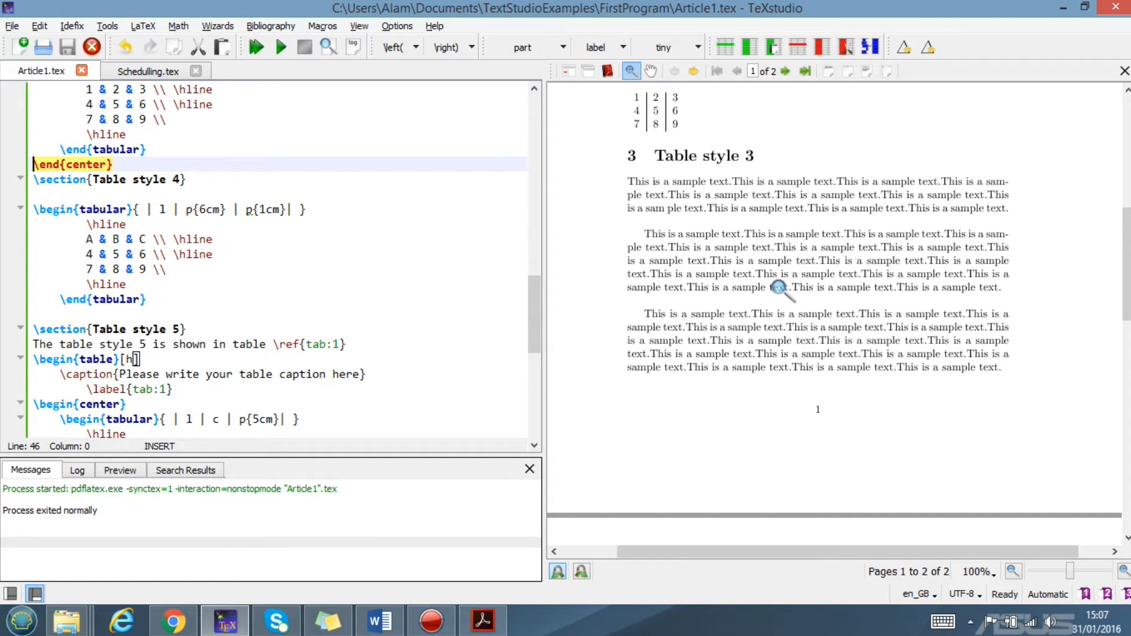
scroll("up", 3)
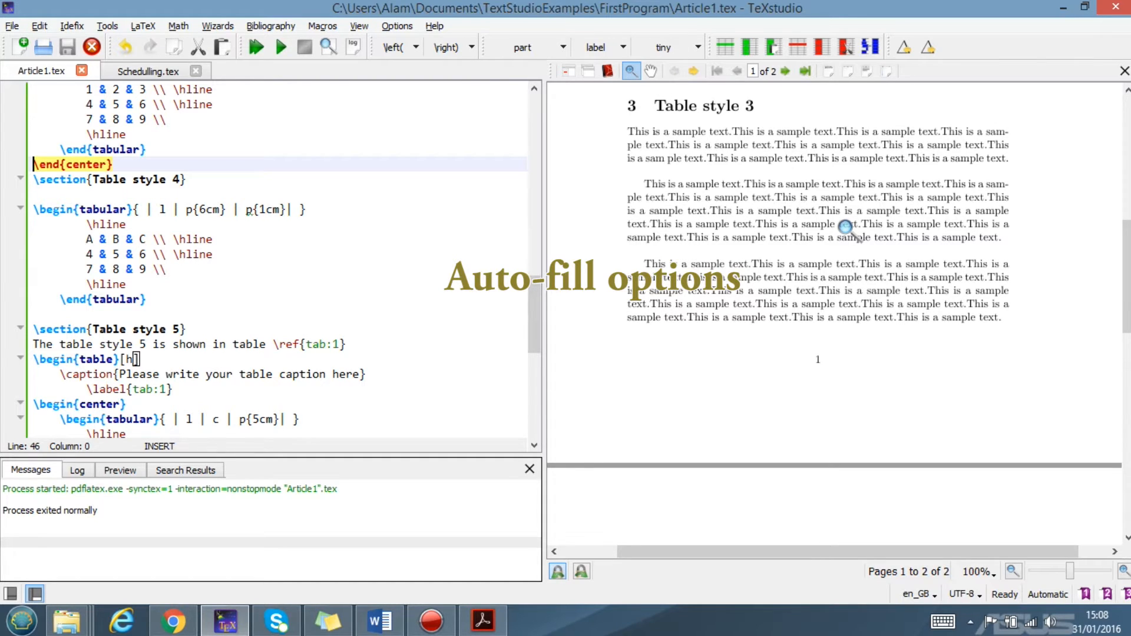
mouse_move(665, 180)
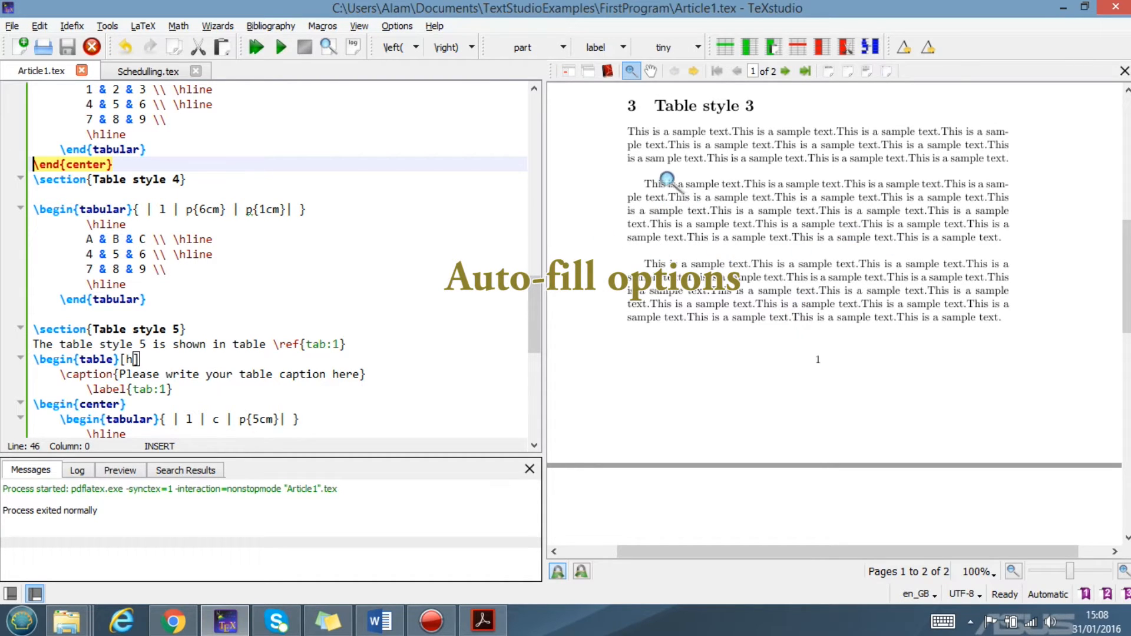
mouse_move(825, 191)
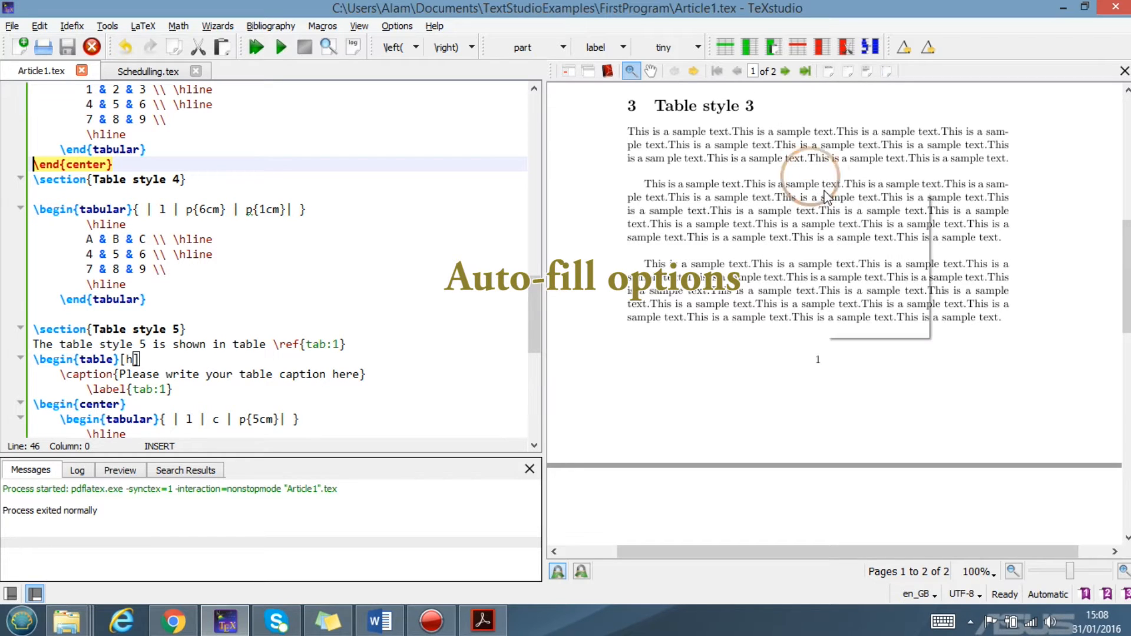
Step: Jump from the previewed paragraph to its Table style 3 source and select text there
right_click(827, 198)
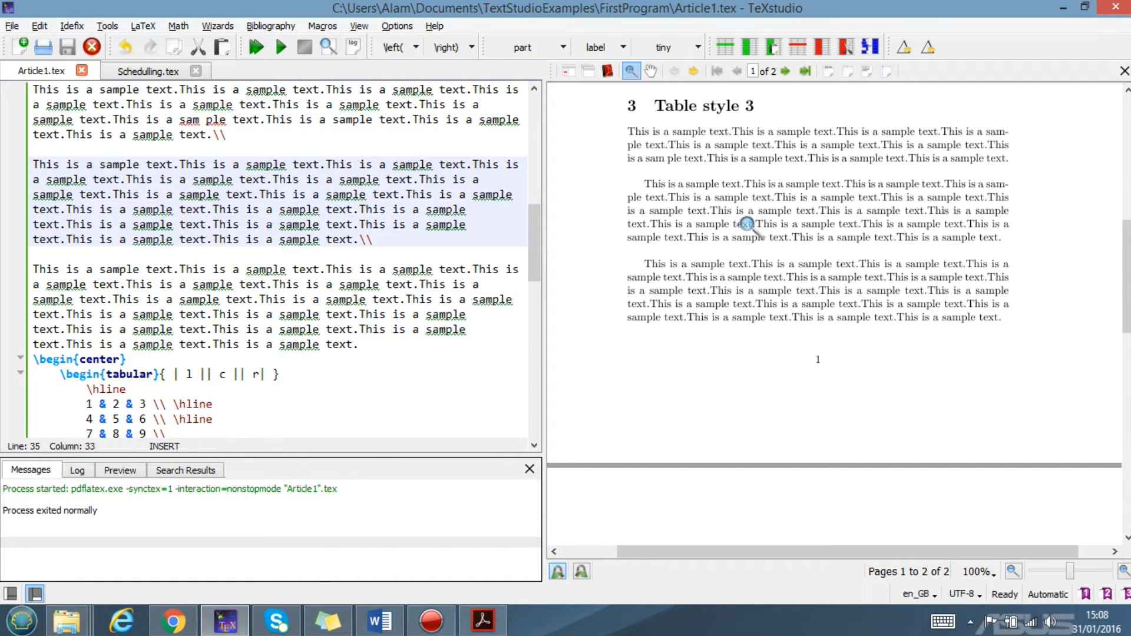
mouse_move(703, 199)
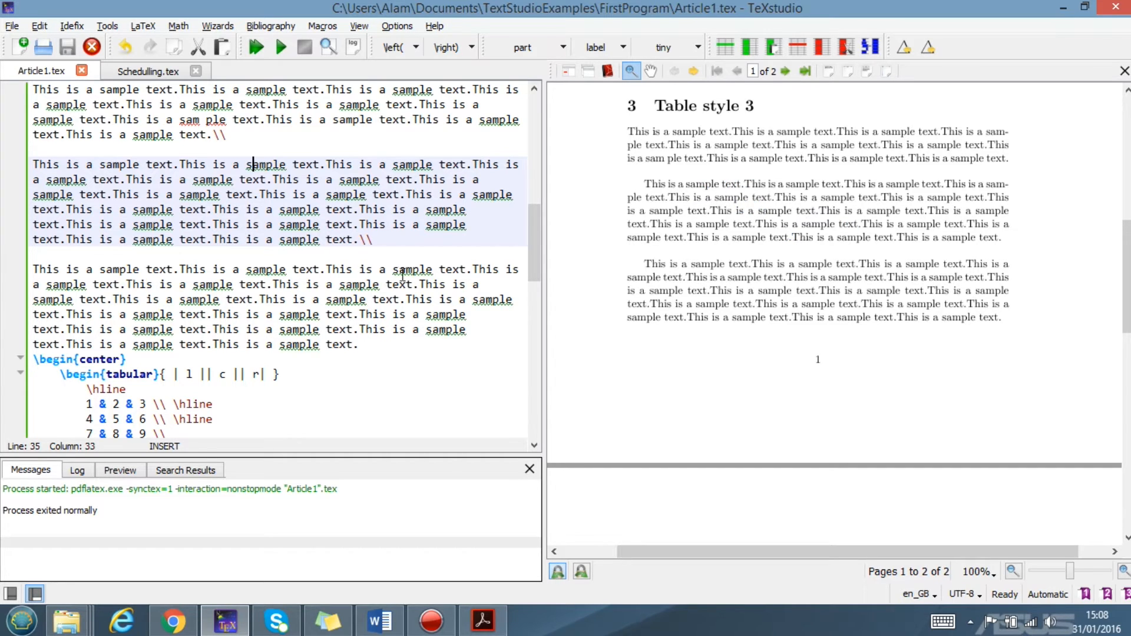
left_click_drag(251, 164, 80, 179)
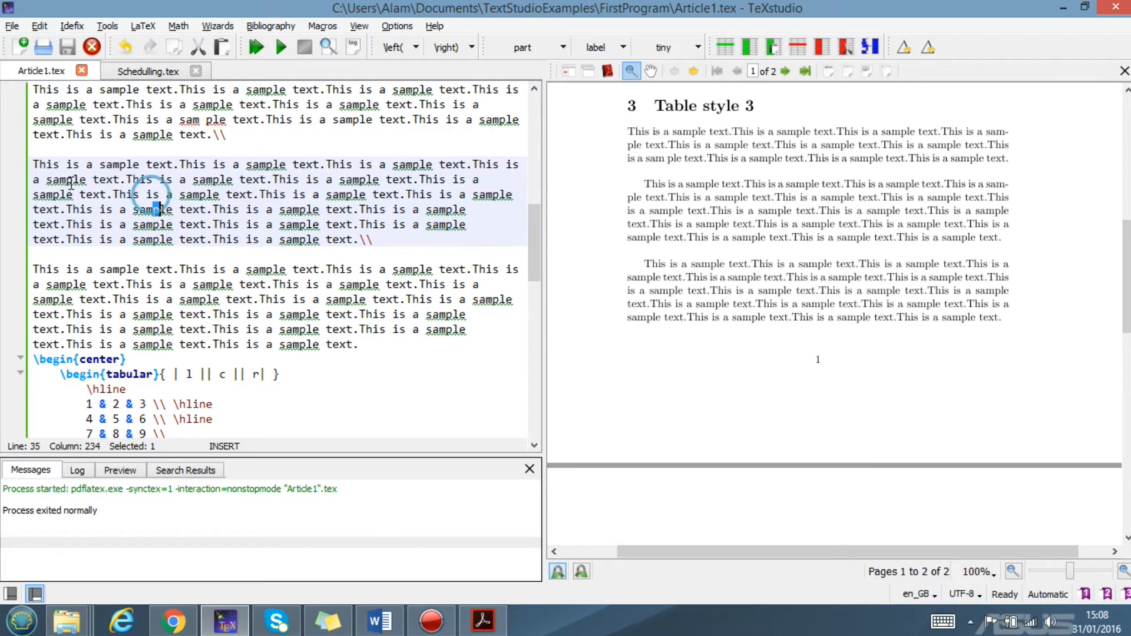
left_click_drag(33, 164, 381, 239)
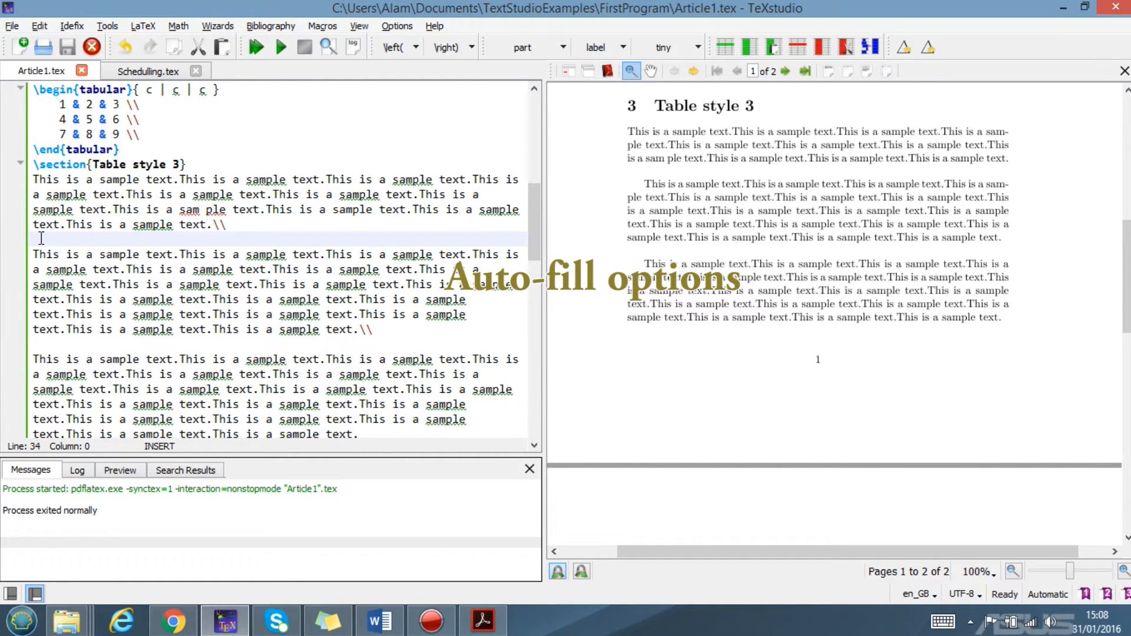
Step: Autocomplete \sec into a \section{title} command in the Table style 3 source
type("\\s")
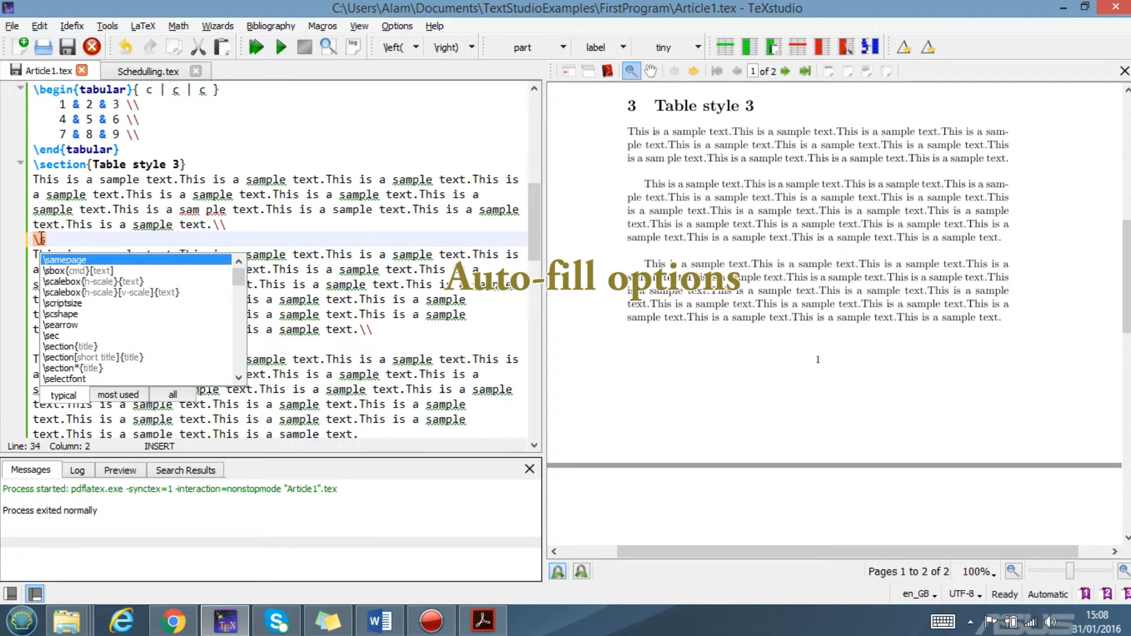
type("ec")
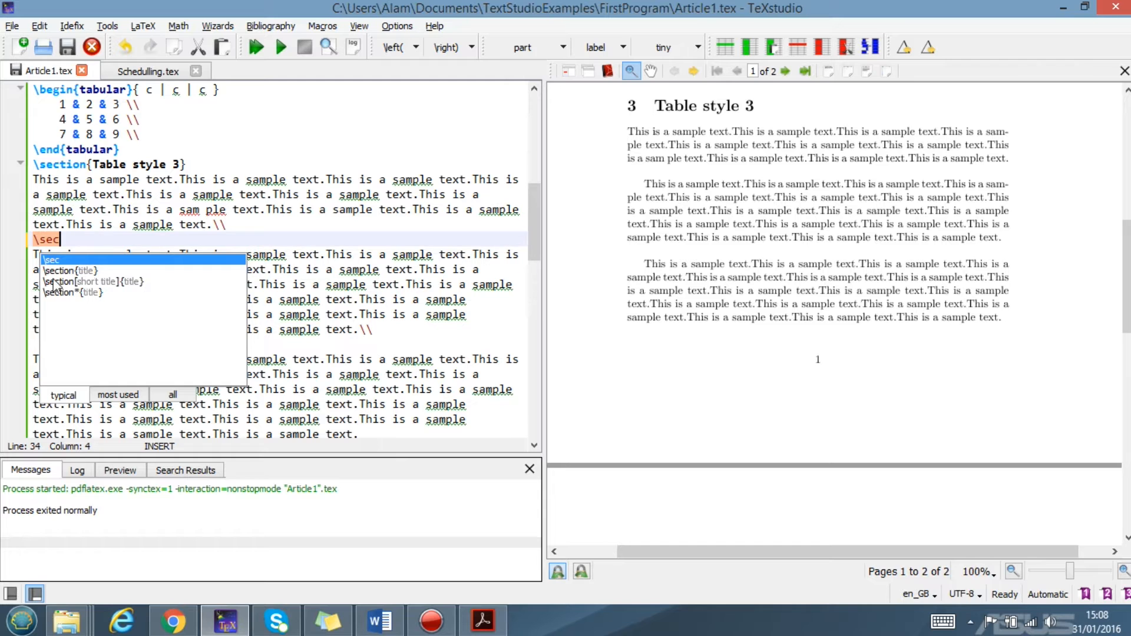
mouse_move(84, 281)
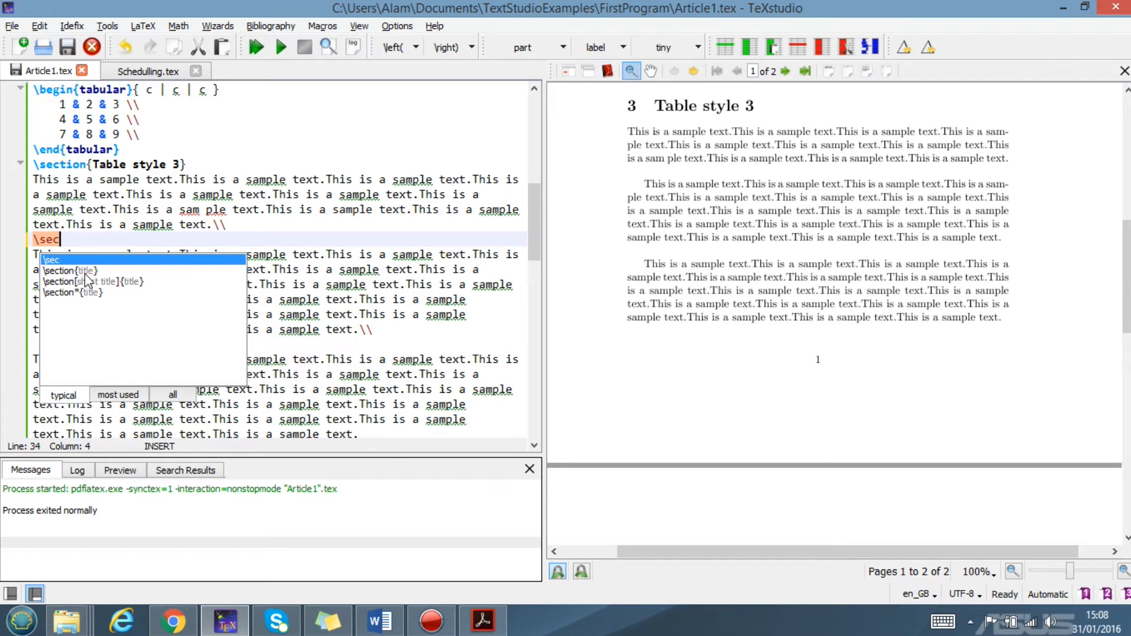
left_click(69, 269)
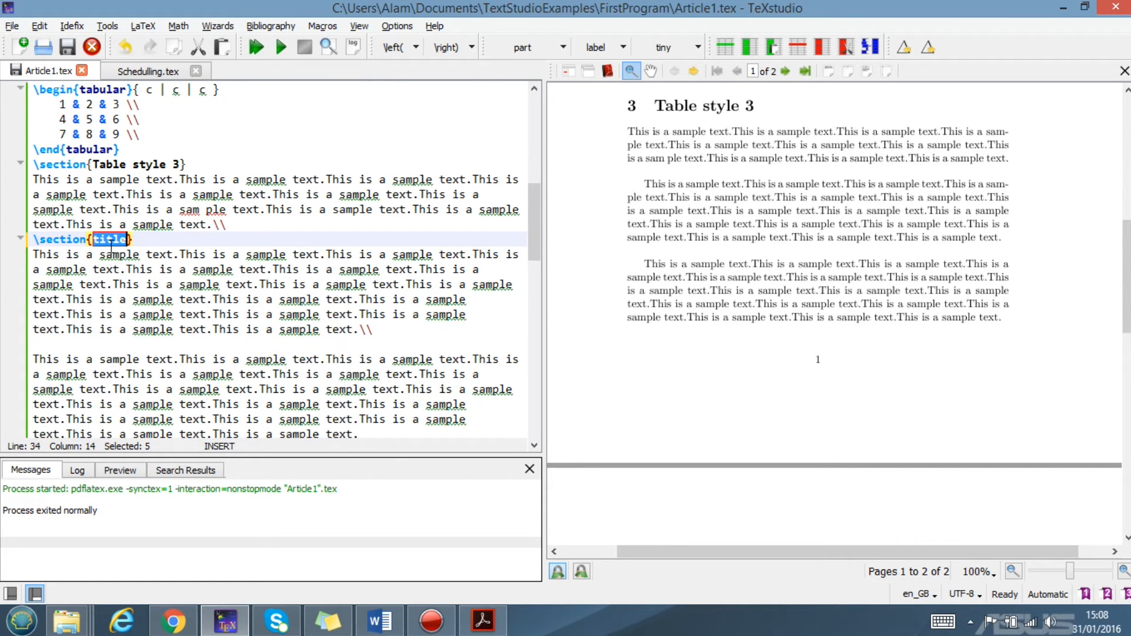
mouse_move(108, 254)
type("sample ")
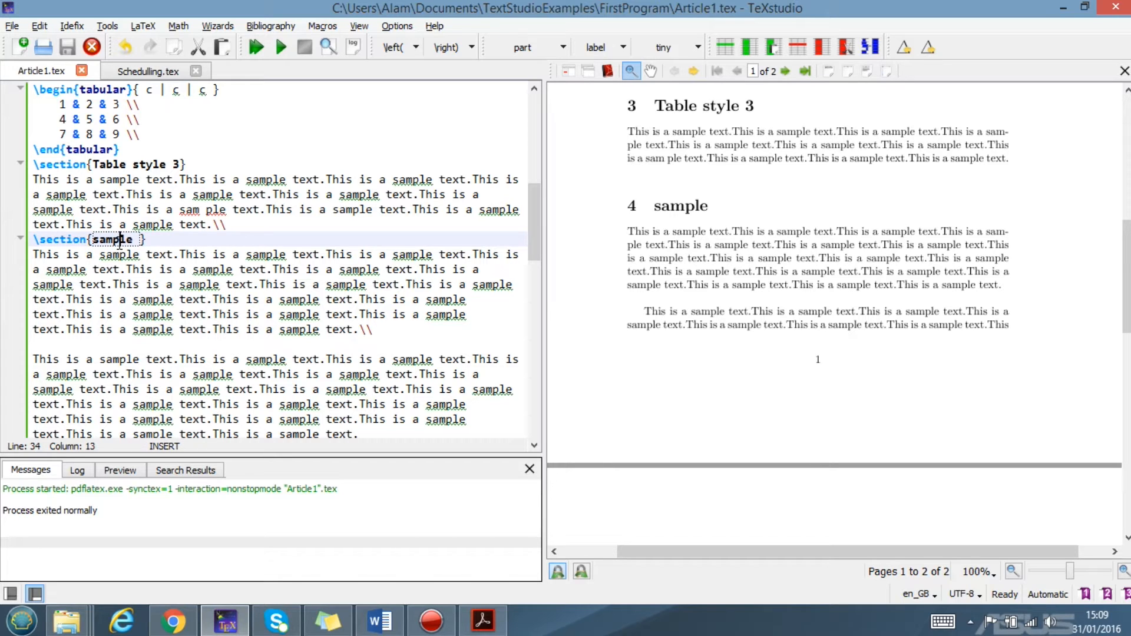
mouse_move(279, 245)
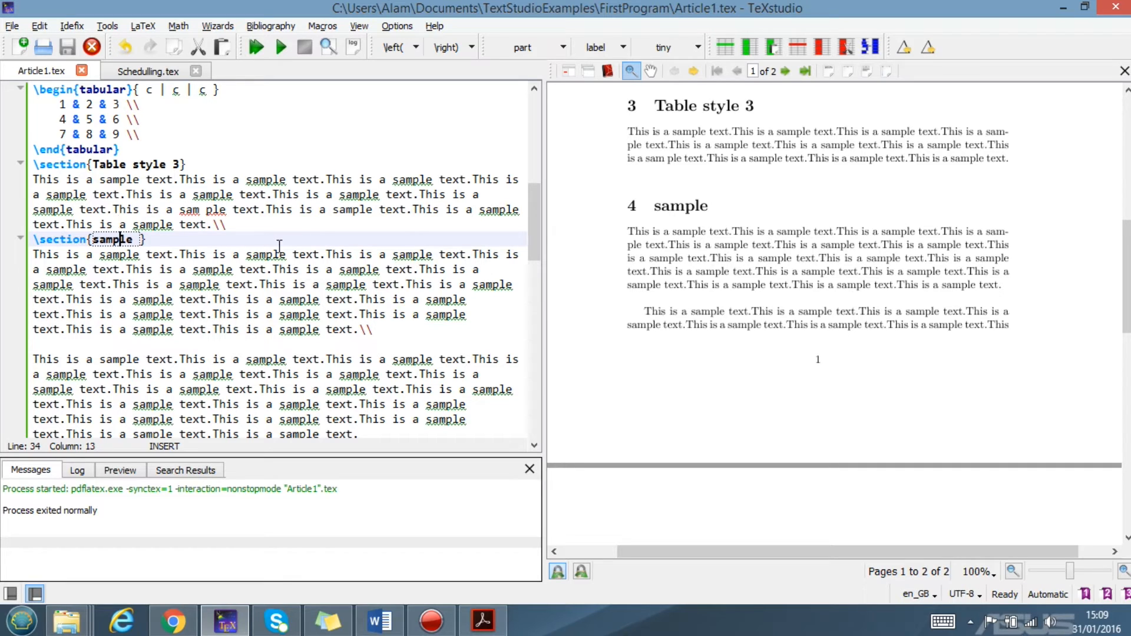
mouse_move(277, 245)
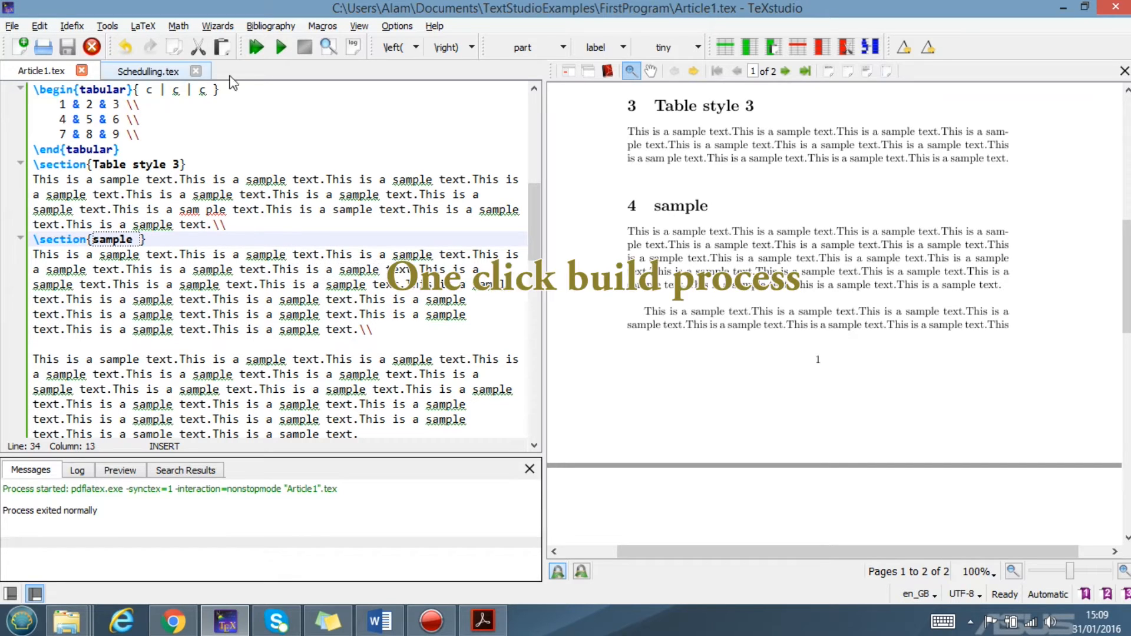
mouse_move(256, 46)
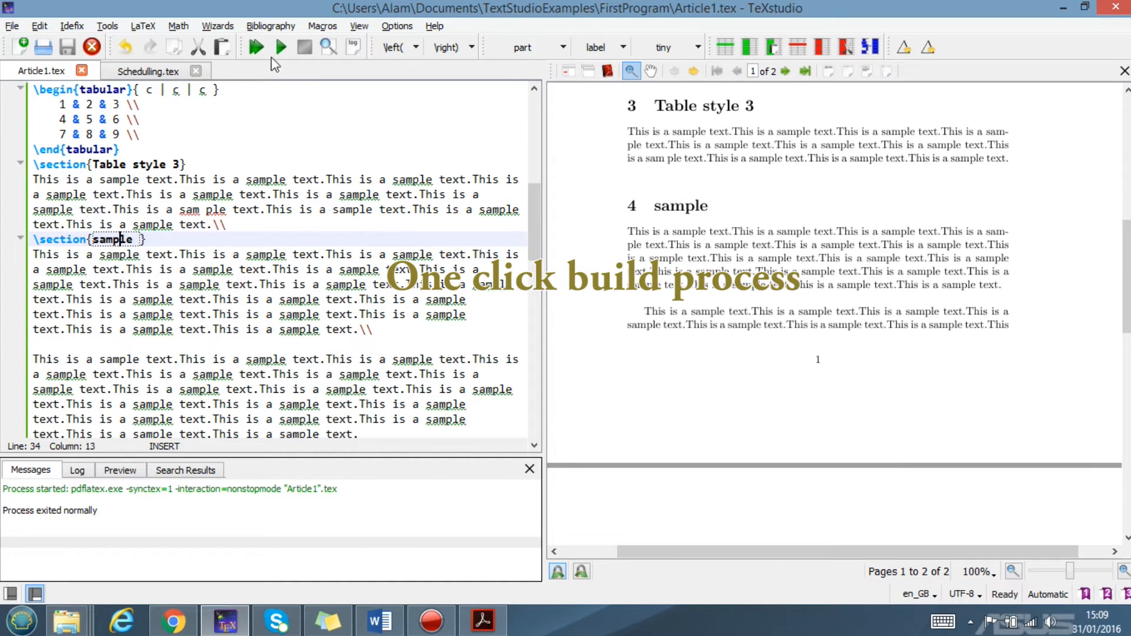
left_click(308, 256)
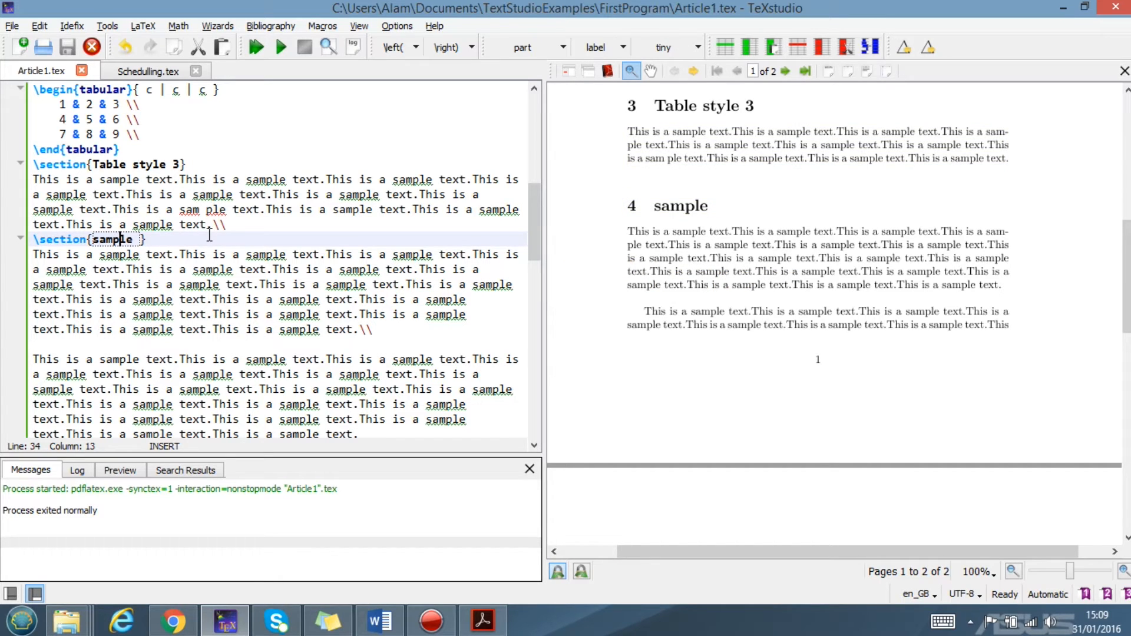
mouse_move(383, 224)
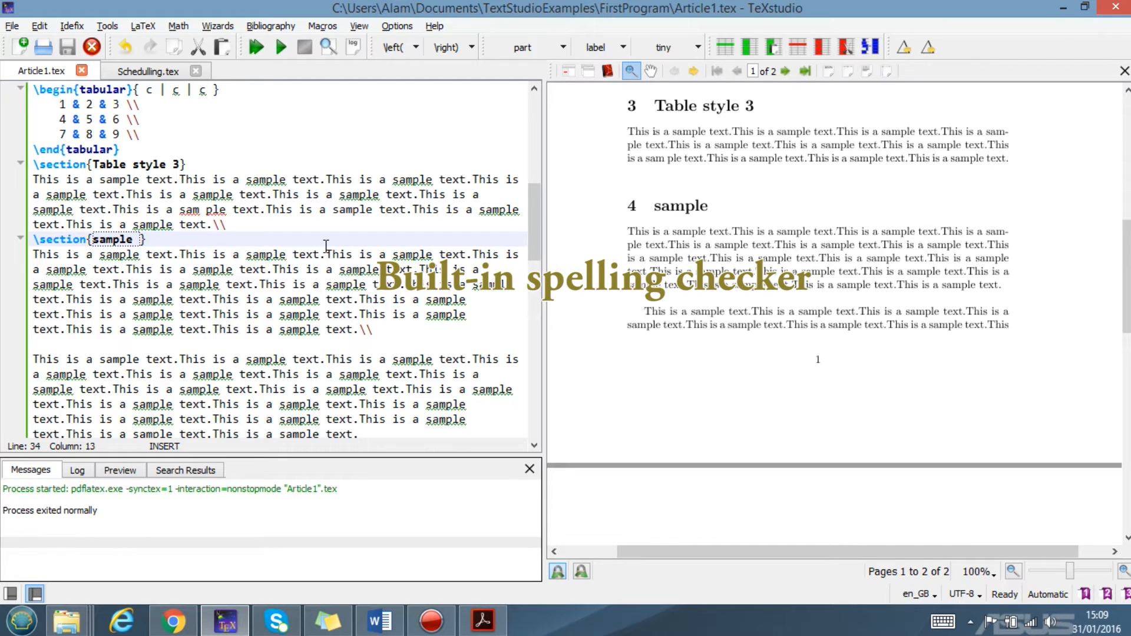
mouse_move(262, 182)
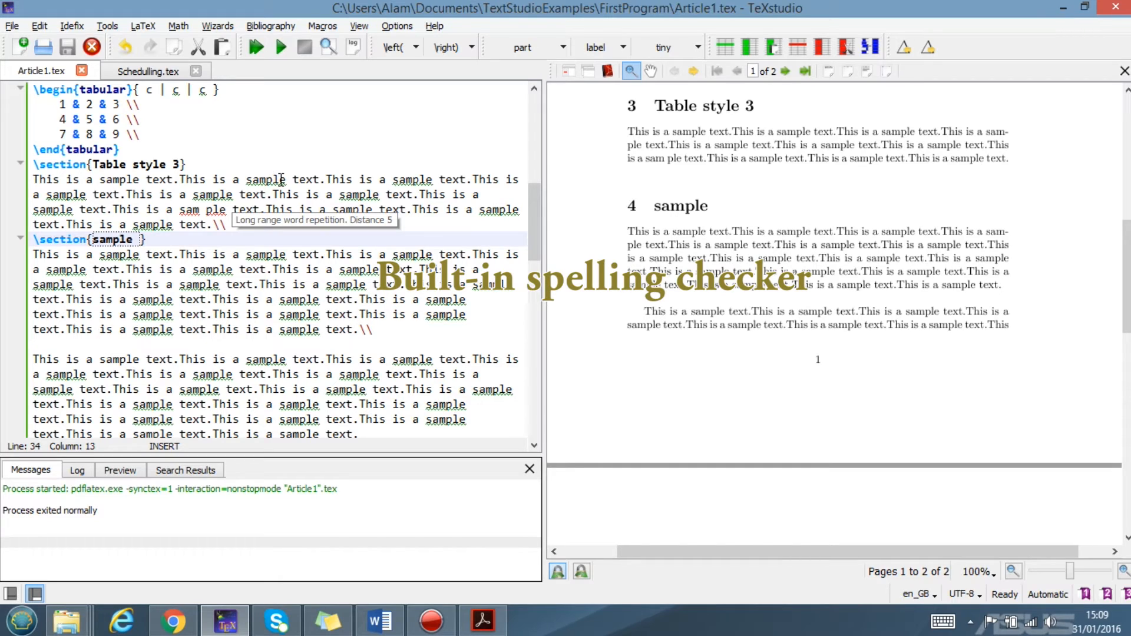
Step: Correct 'sampe' and 'sam ple' to 'sample' using right-click spelling suggestions
left_click(273, 172)
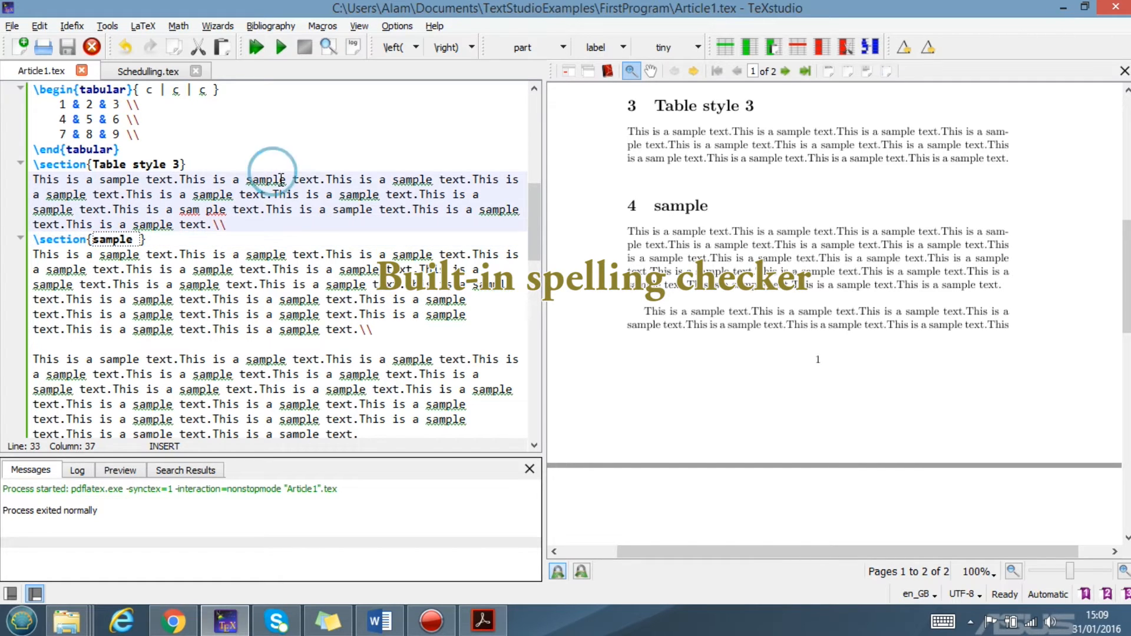
mouse_move(328, 215)
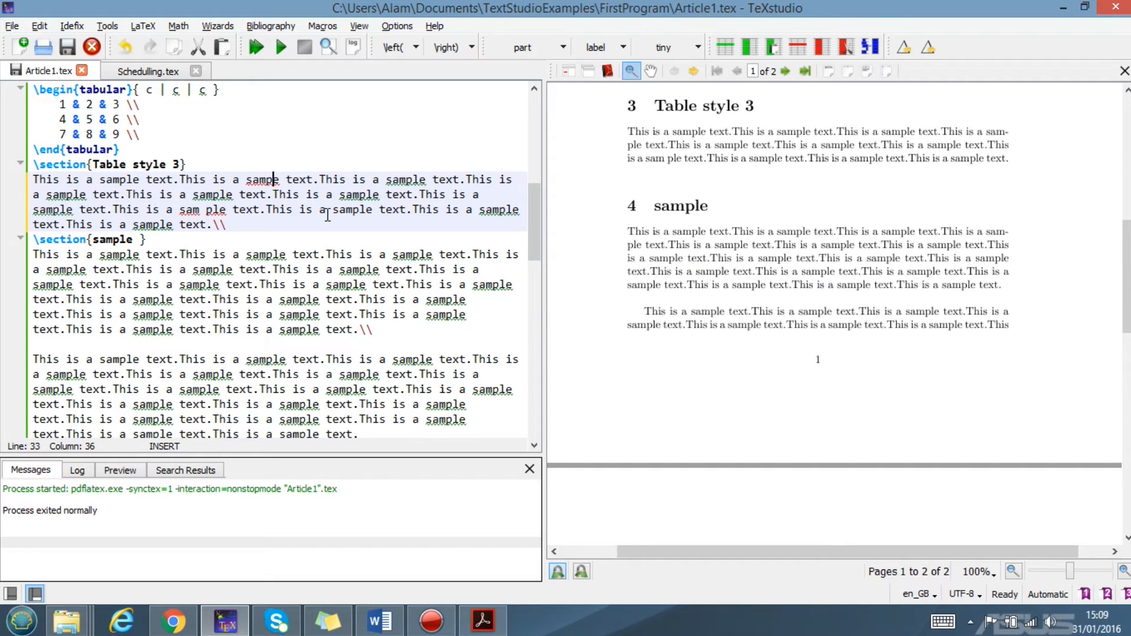
double_click(262, 179)
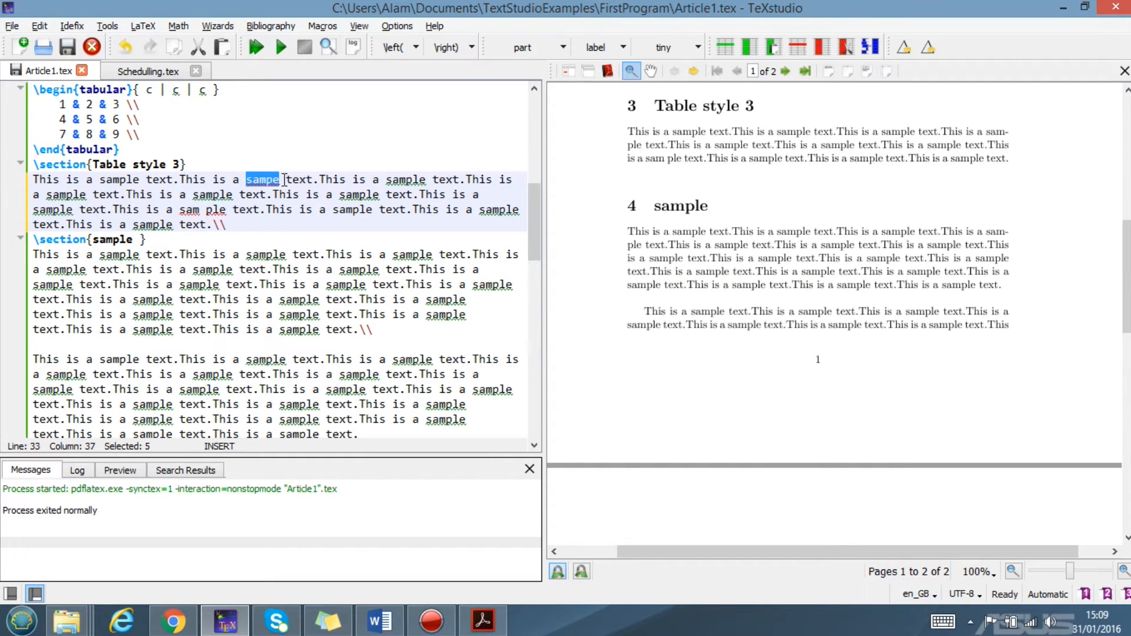
left_click(208, 209)
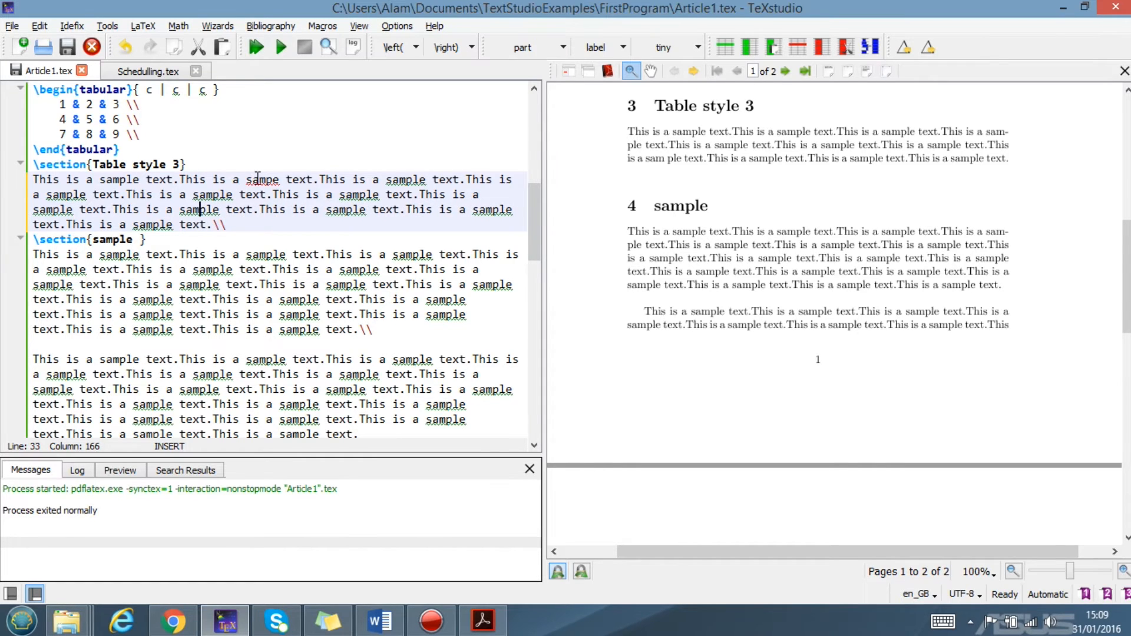
right_click(261, 179)
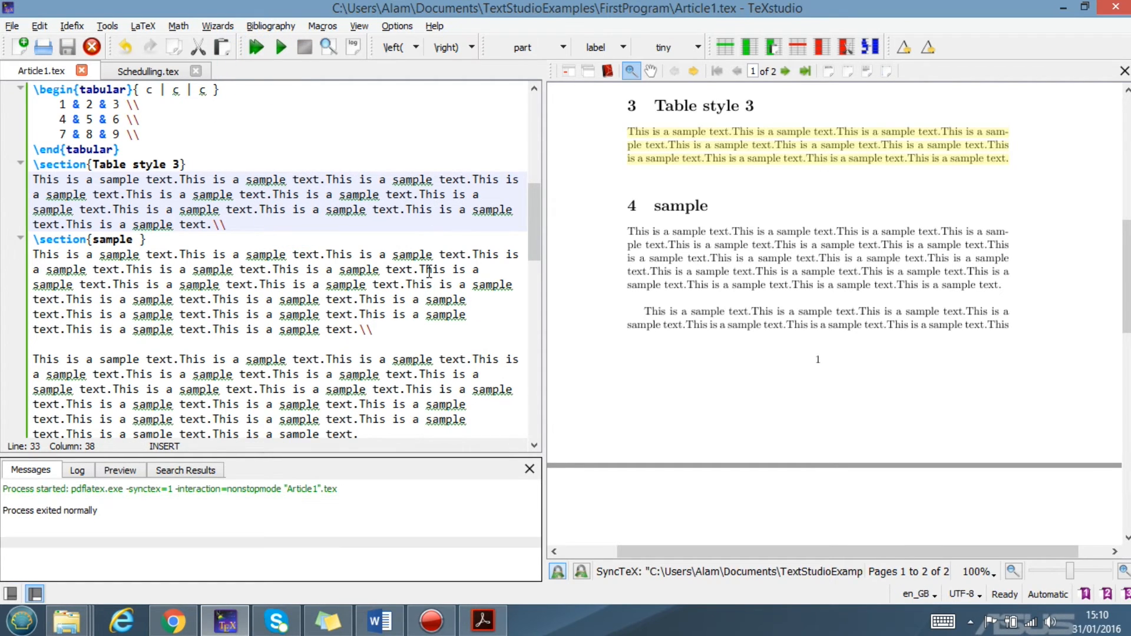
left_click(286, 179)
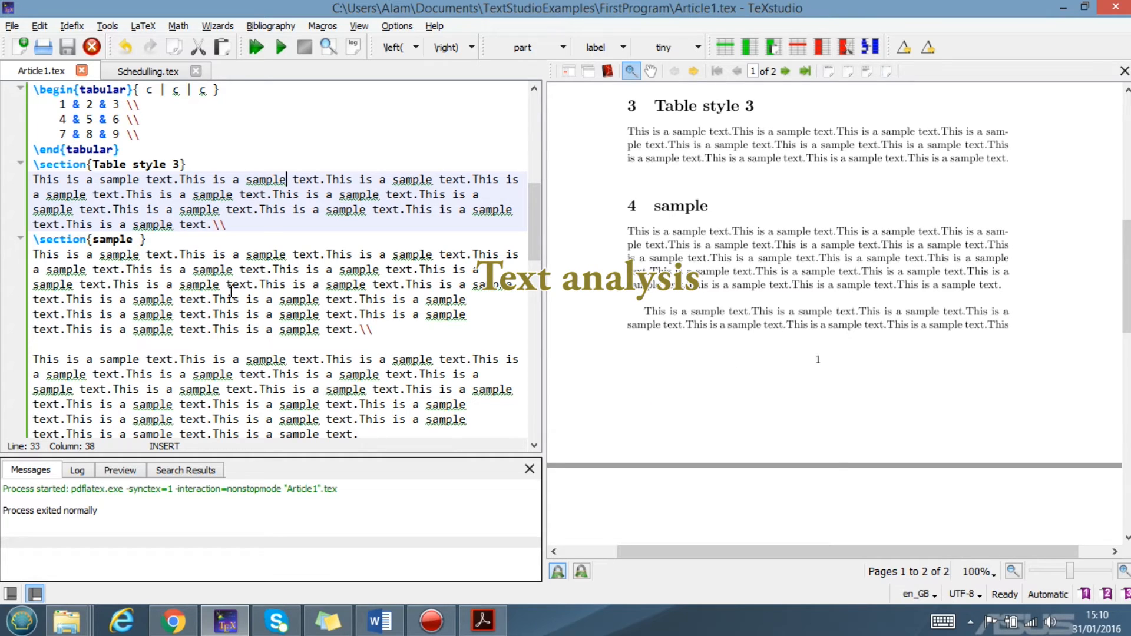
Step: Select text under the sample section and move to its \section{sample} heading line
double_click(45, 255)
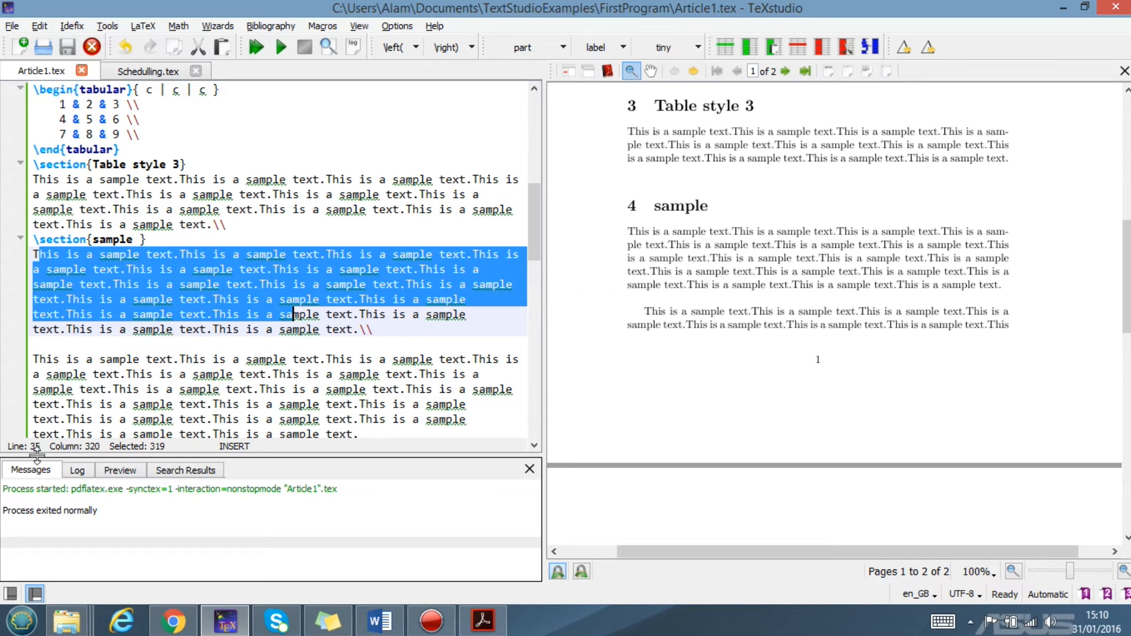
mouse_move(85, 454)
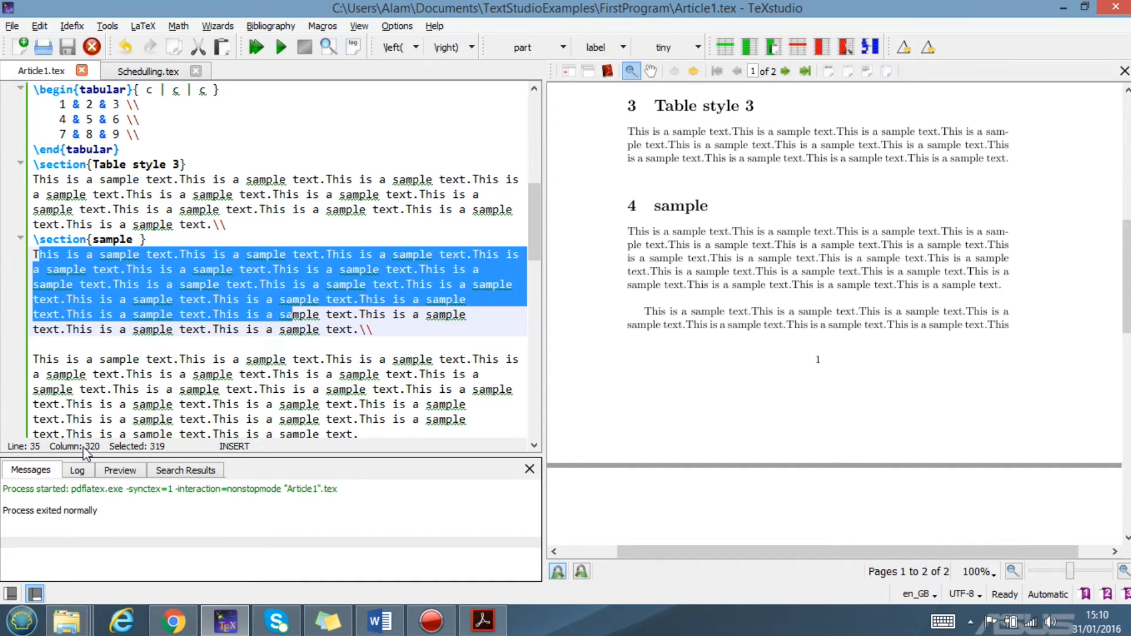
mouse_move(129, 452)
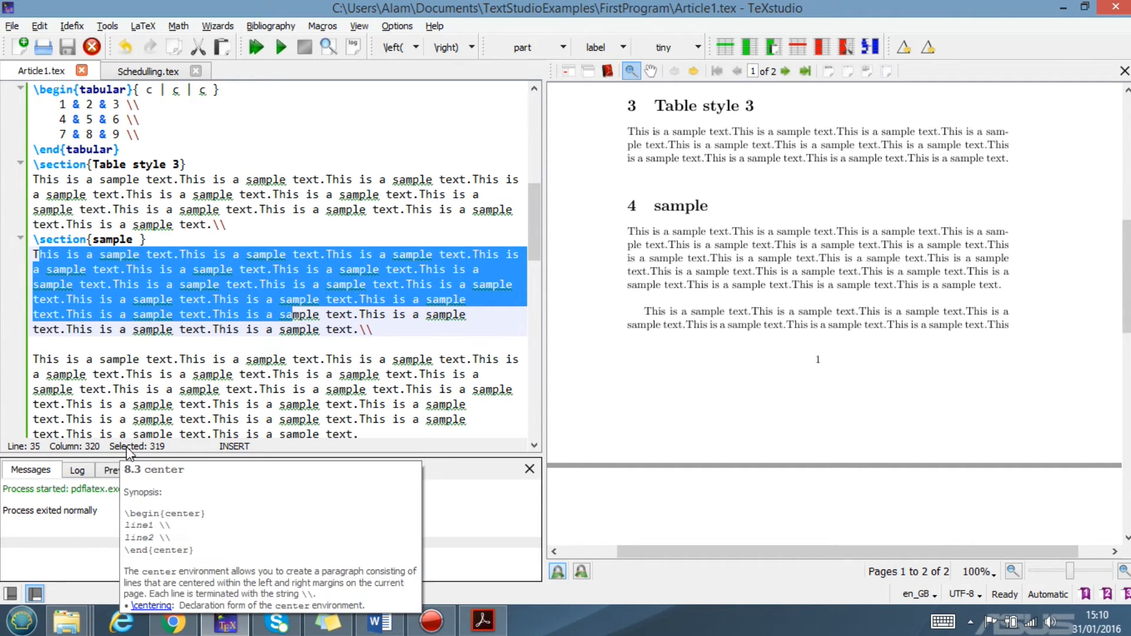
left_click(328, 276)
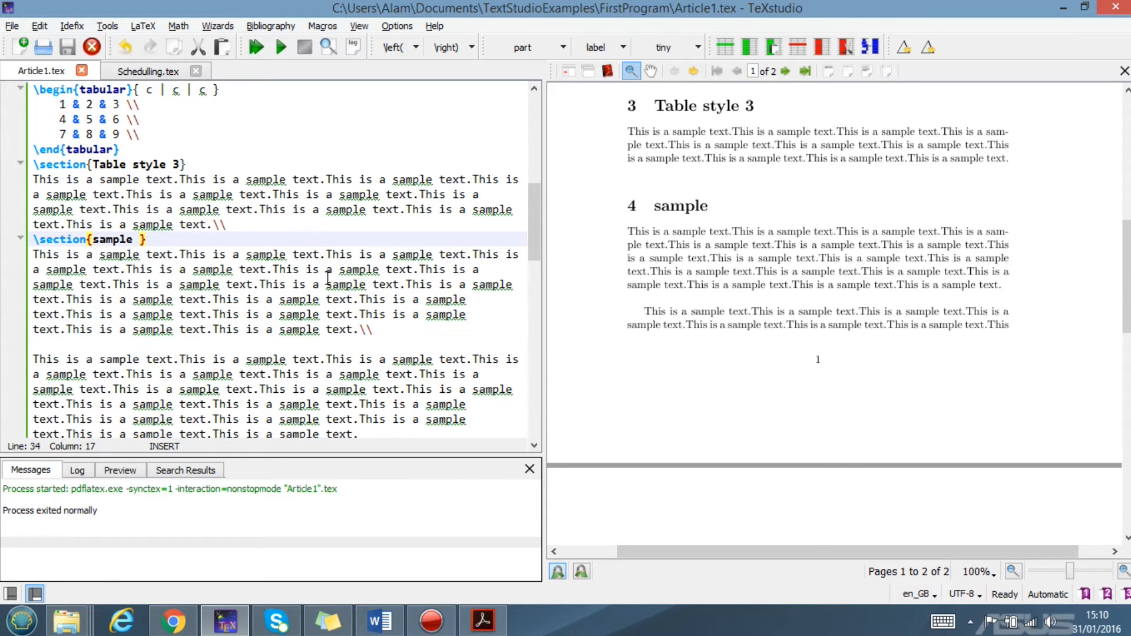
scroll("down", 3)
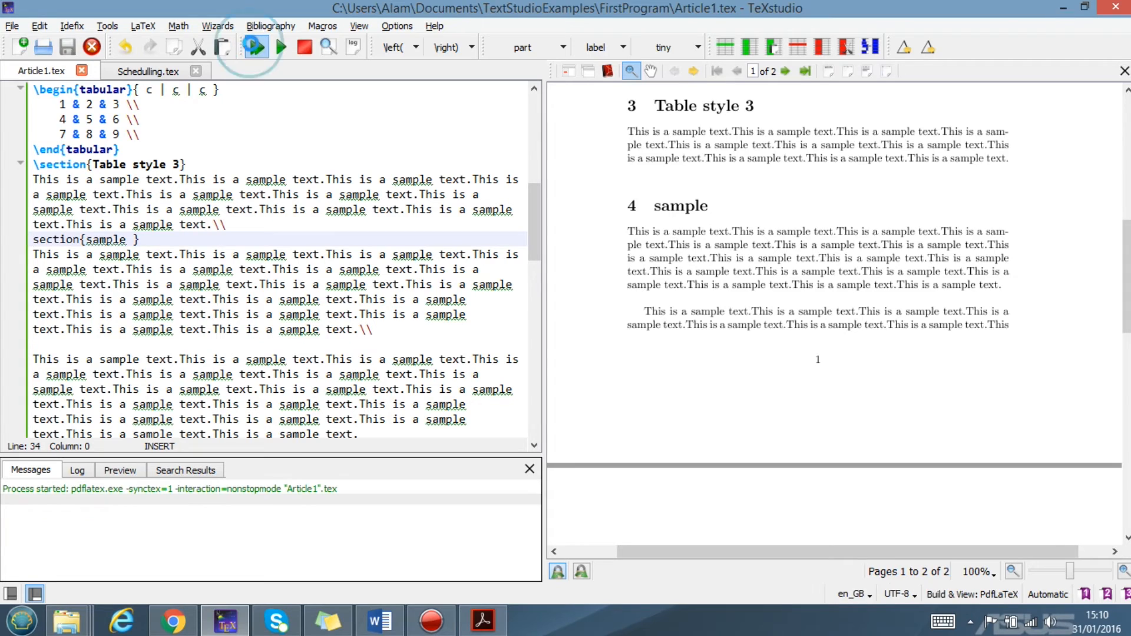
Step: Remove the backslash from \end{tabular} and recompile to trigger Log errors
left_click(254, 46)
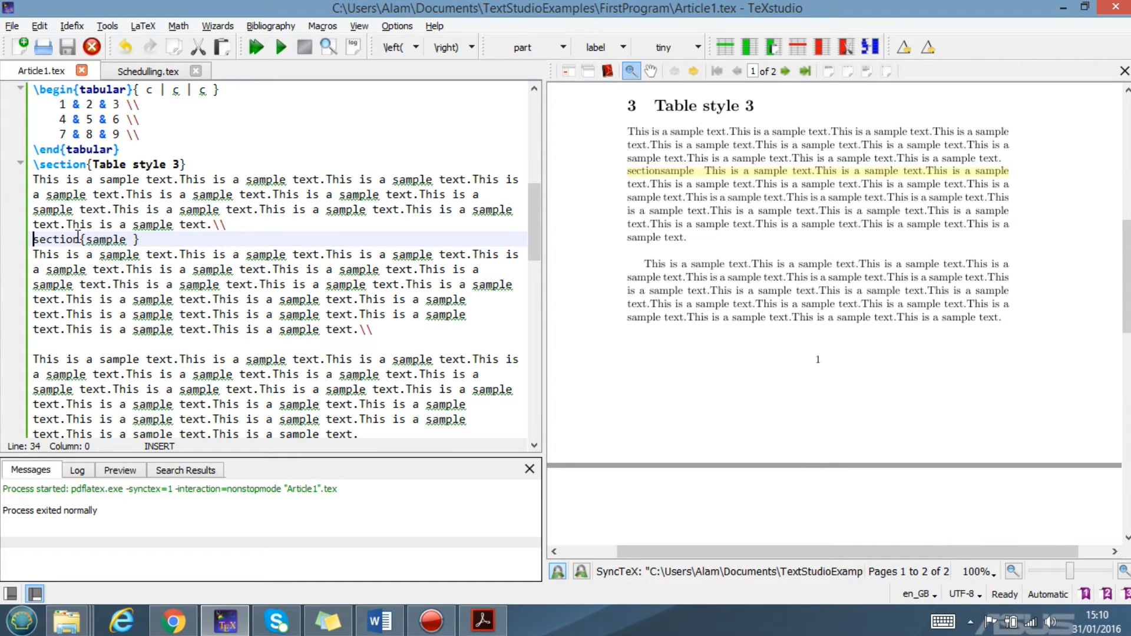
double_click(56, 238)
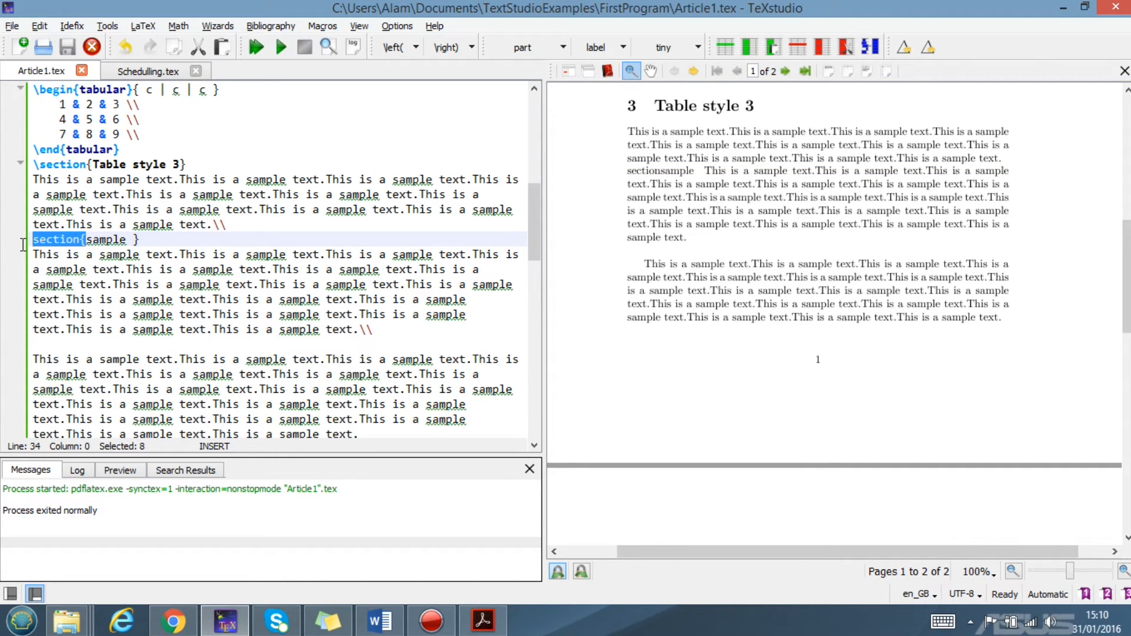
left_click(40, 149)
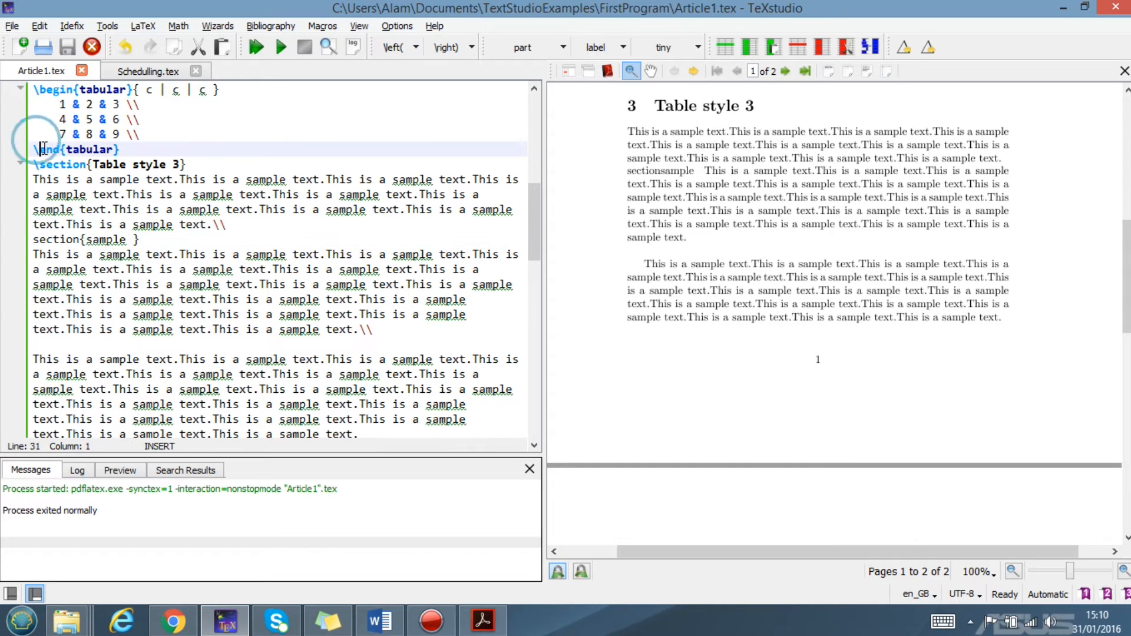
left_click(255, 48)
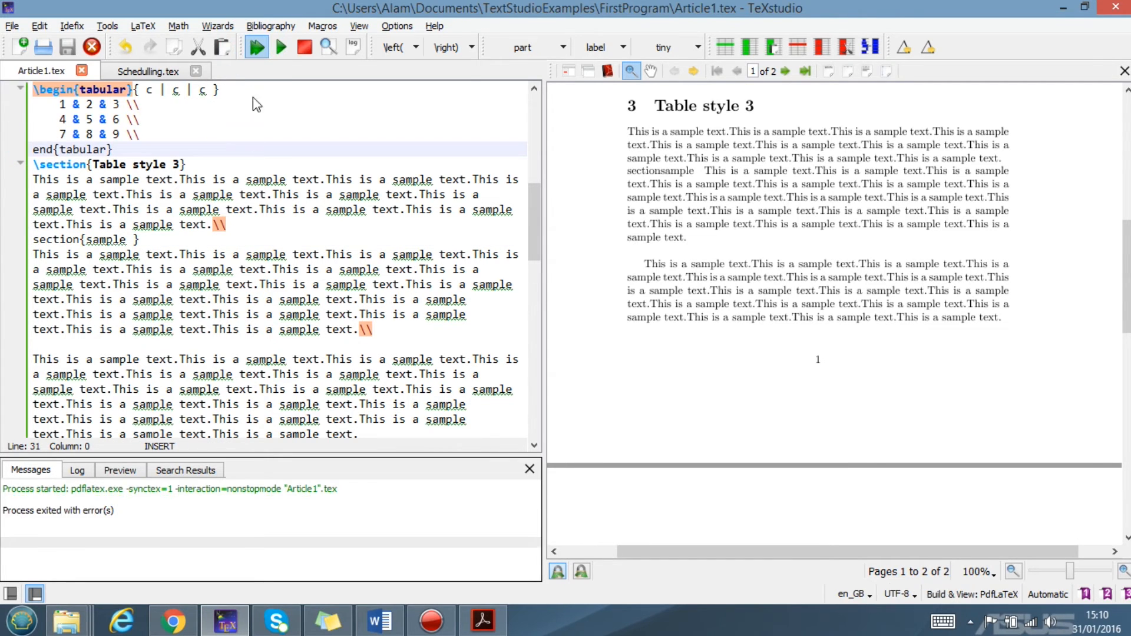
left_click(255, 46)
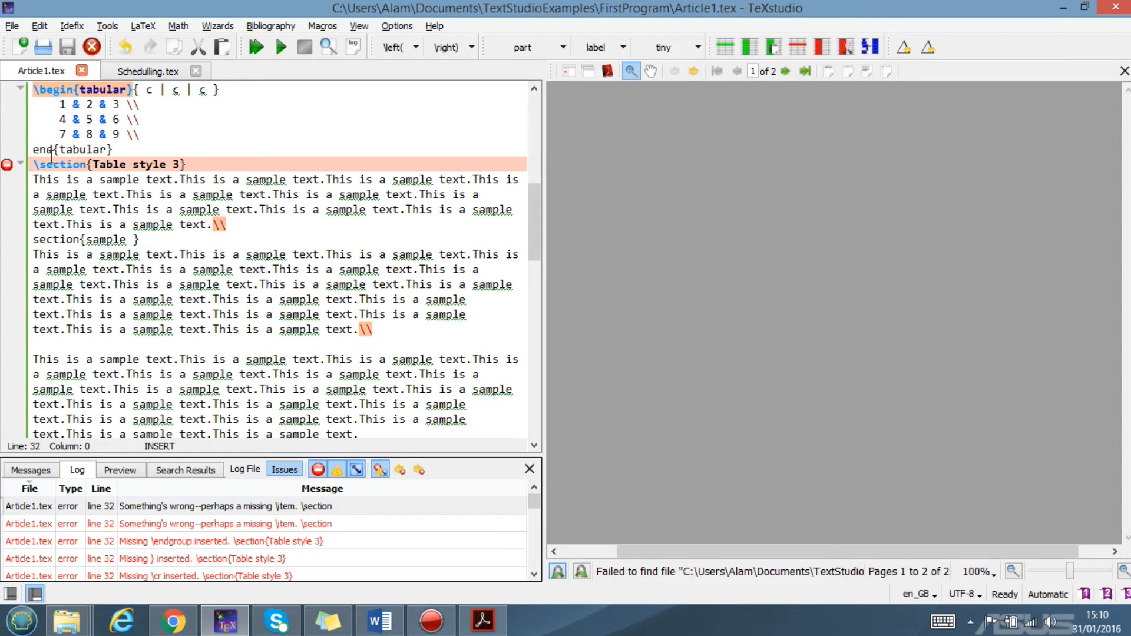
Step: Restore the \end{tabular} backslash and recompile Article1 without errors
left_click(34, 149)
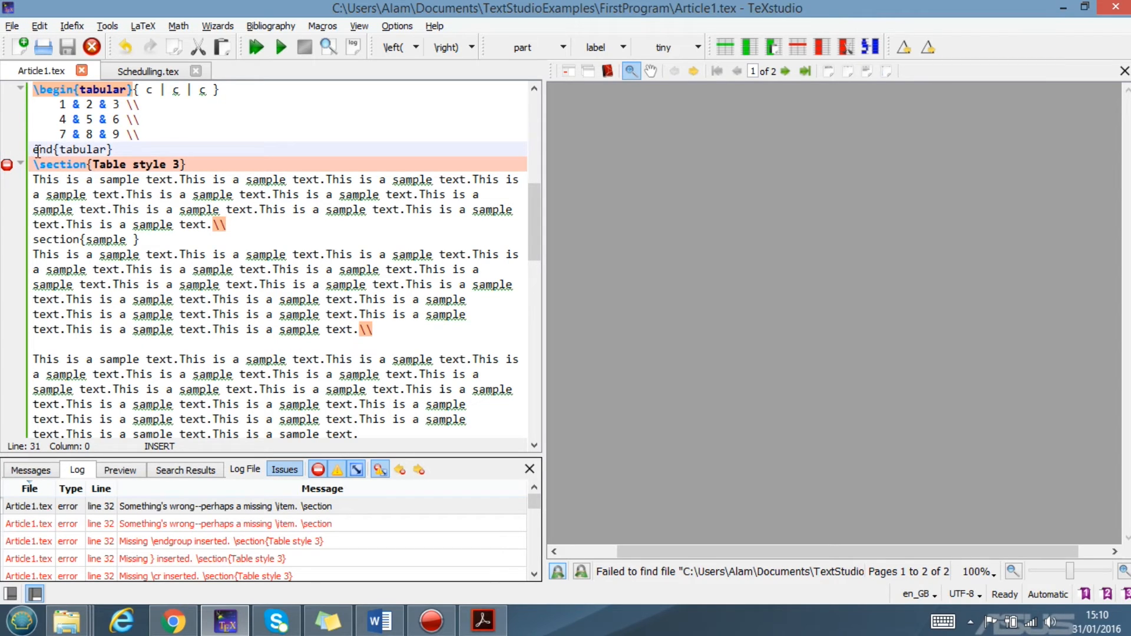
left_click(255, 46)
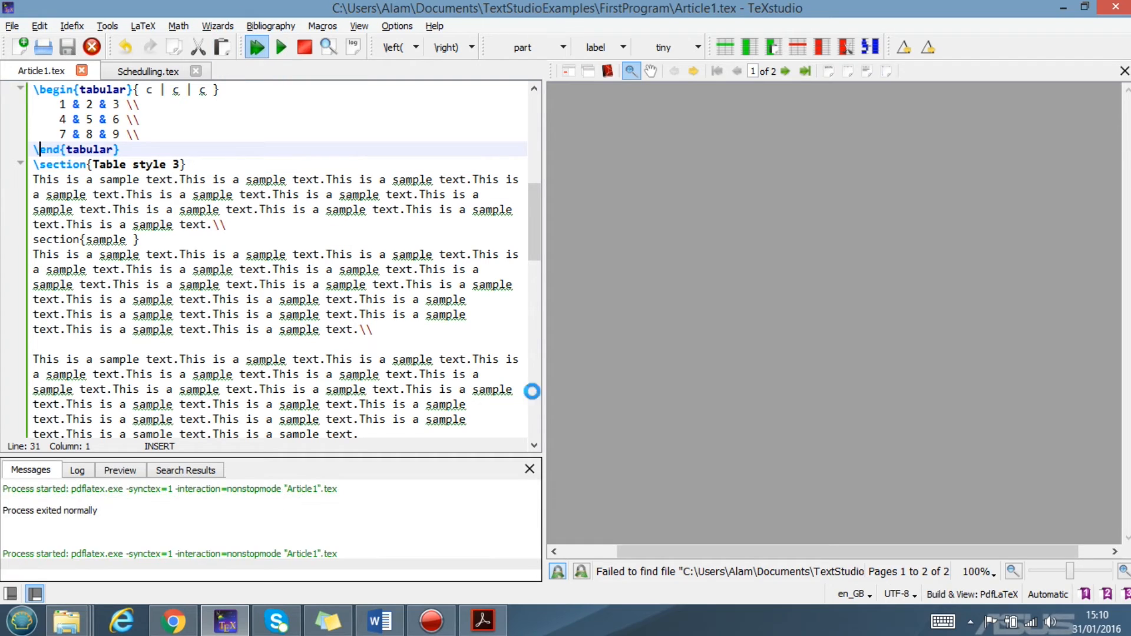
left_click(255, 47)
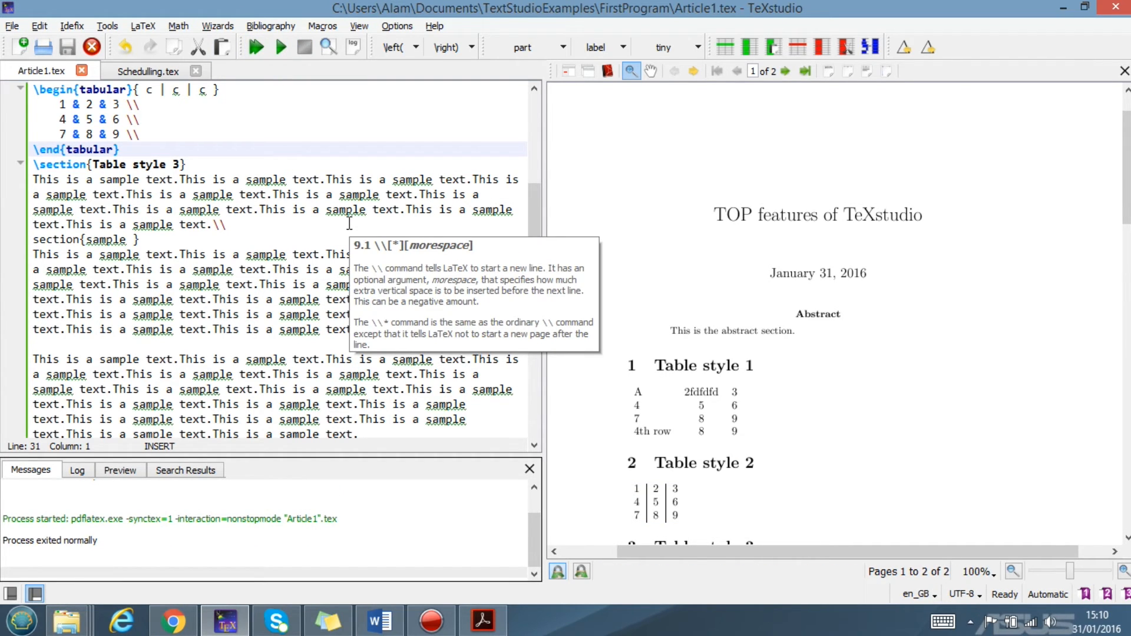
mouse_move(277, 210)
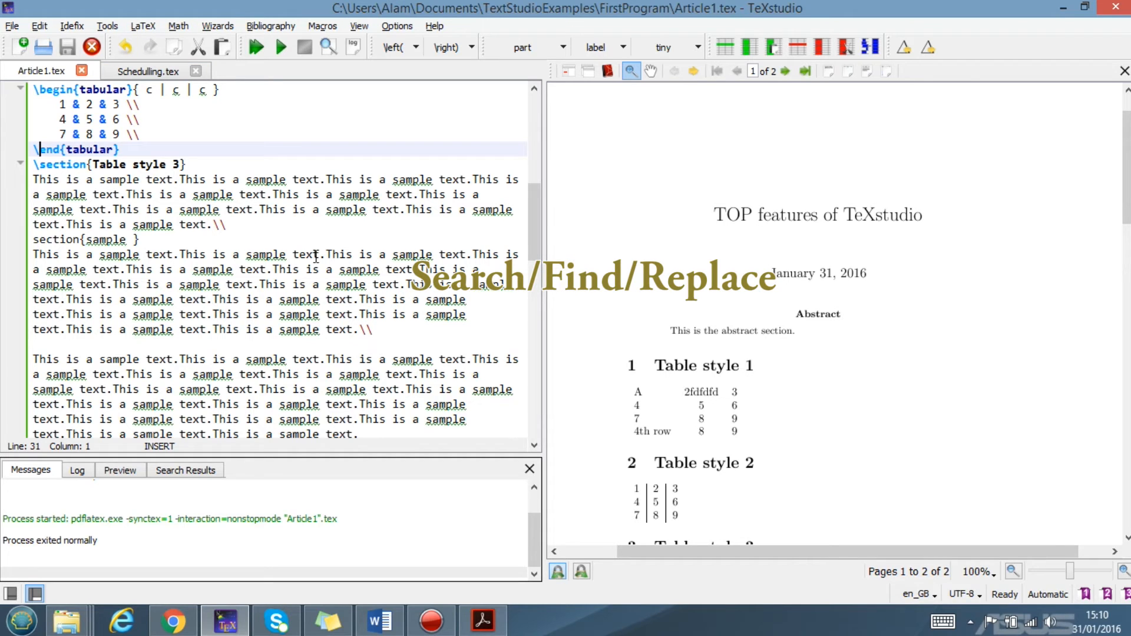
mouse_move(224, 299)
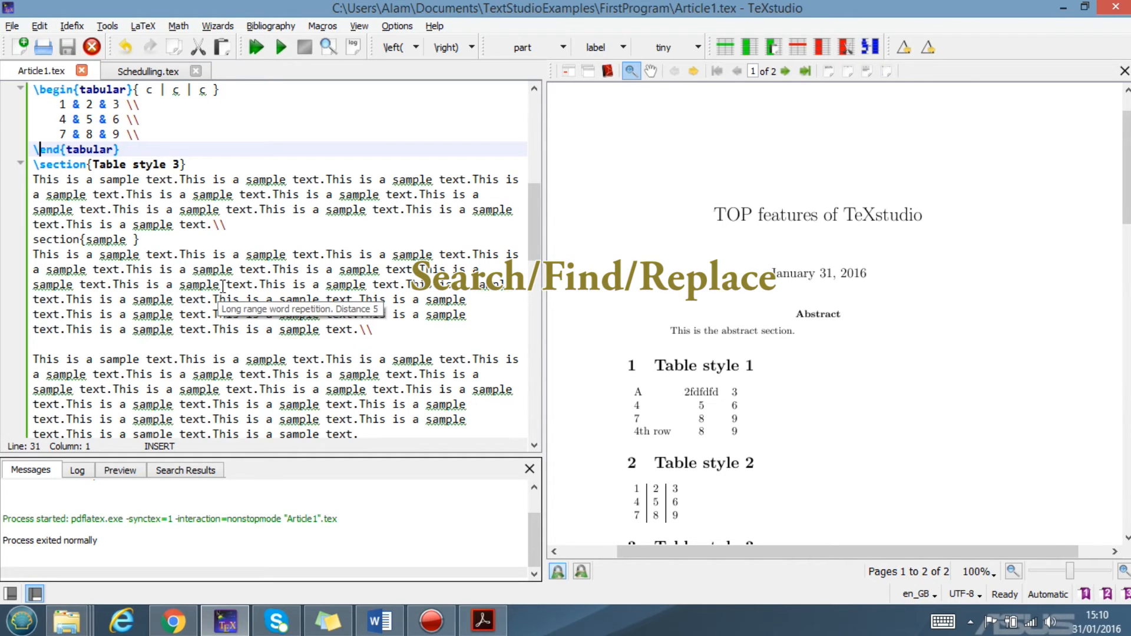
mouse_move(270, 264)
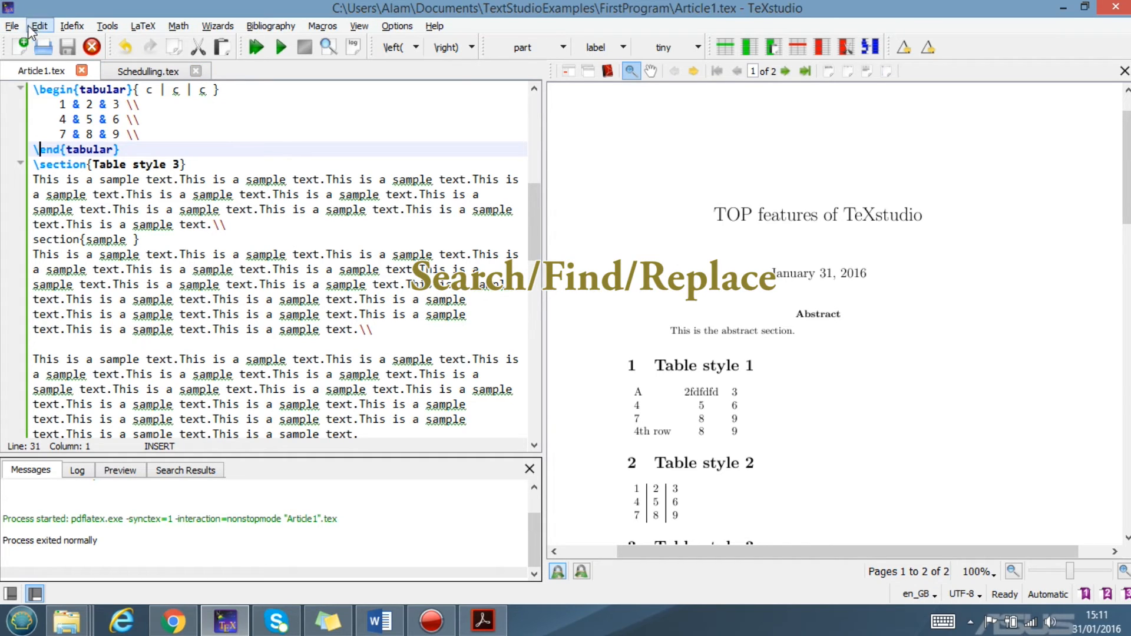
mouse_move(118, 319)
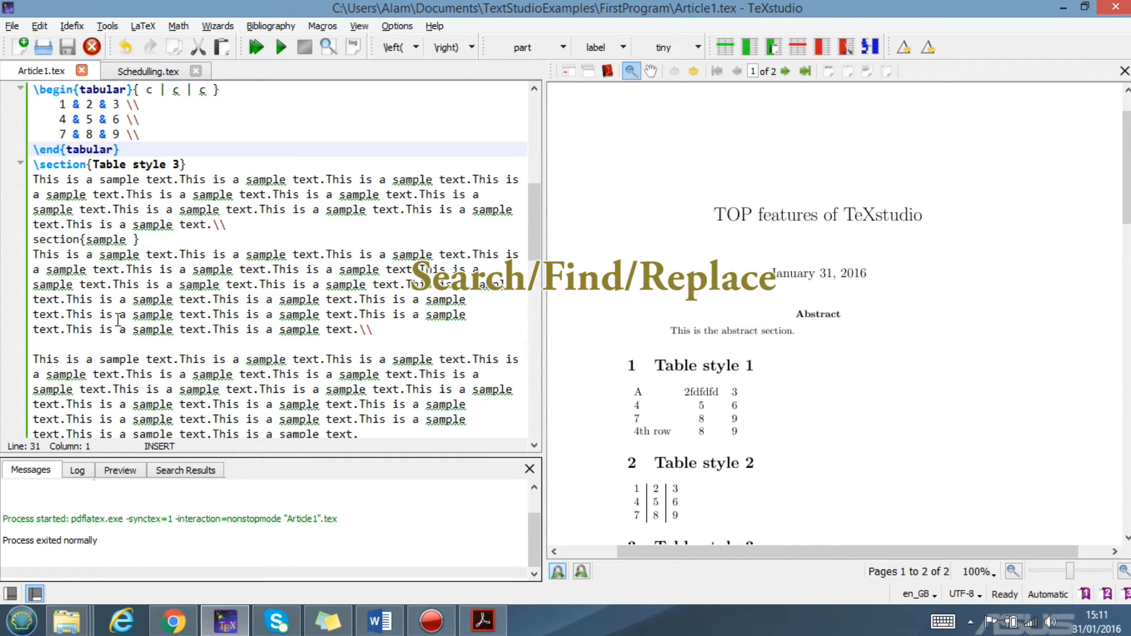
Step: Search for 'This is a sample text.' and step back through three previous matches
double_click(152, 314)
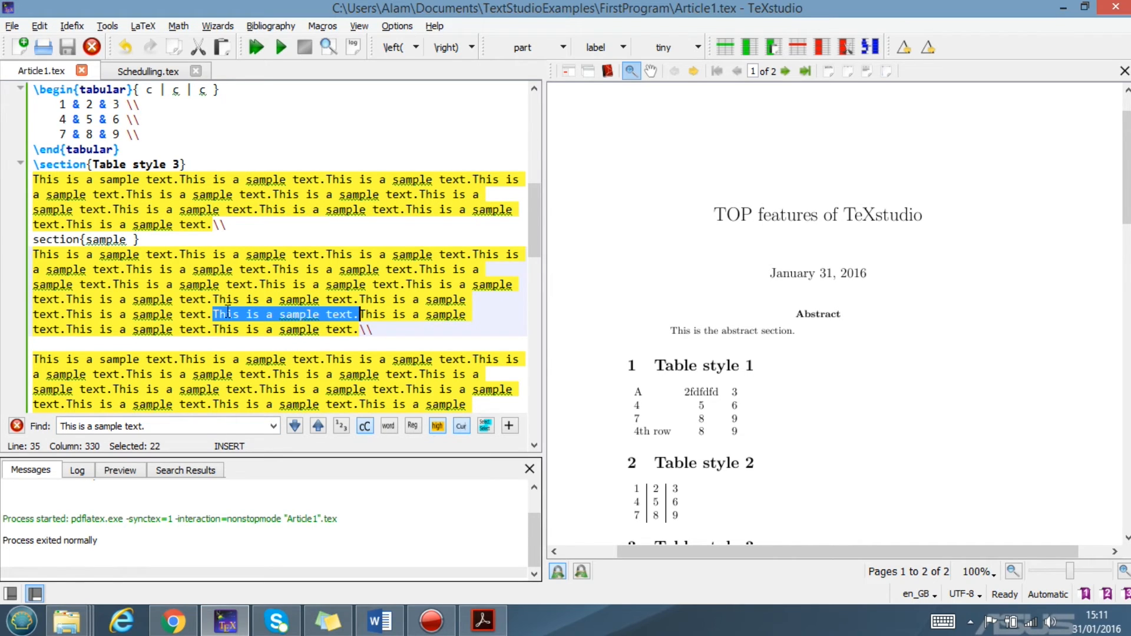
left_click(317, 426)
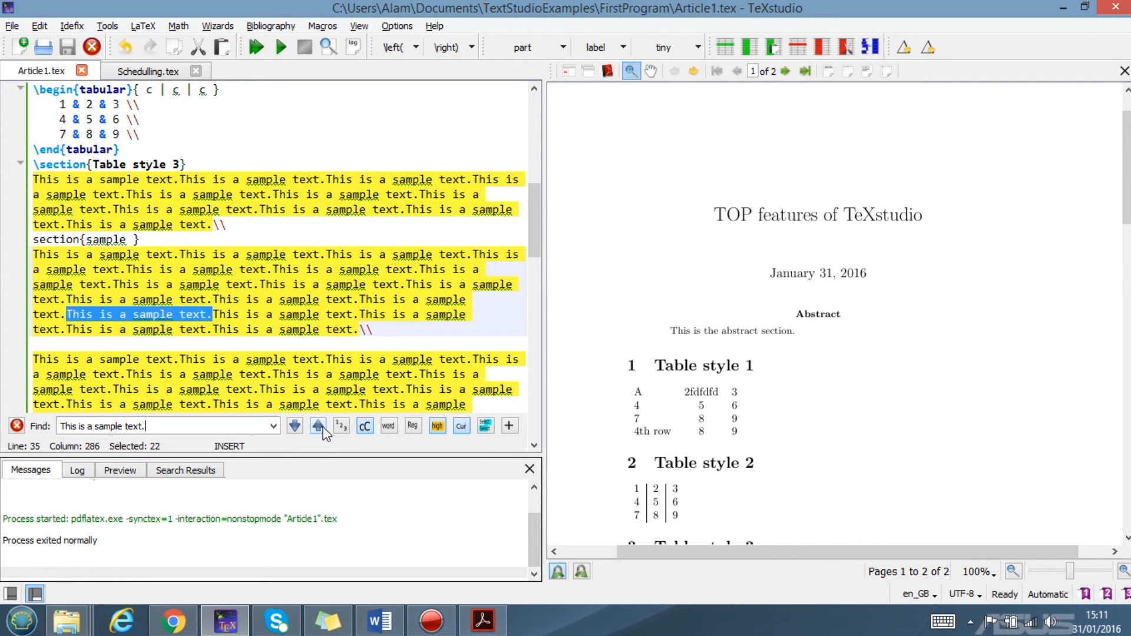
left_click(318, 425)
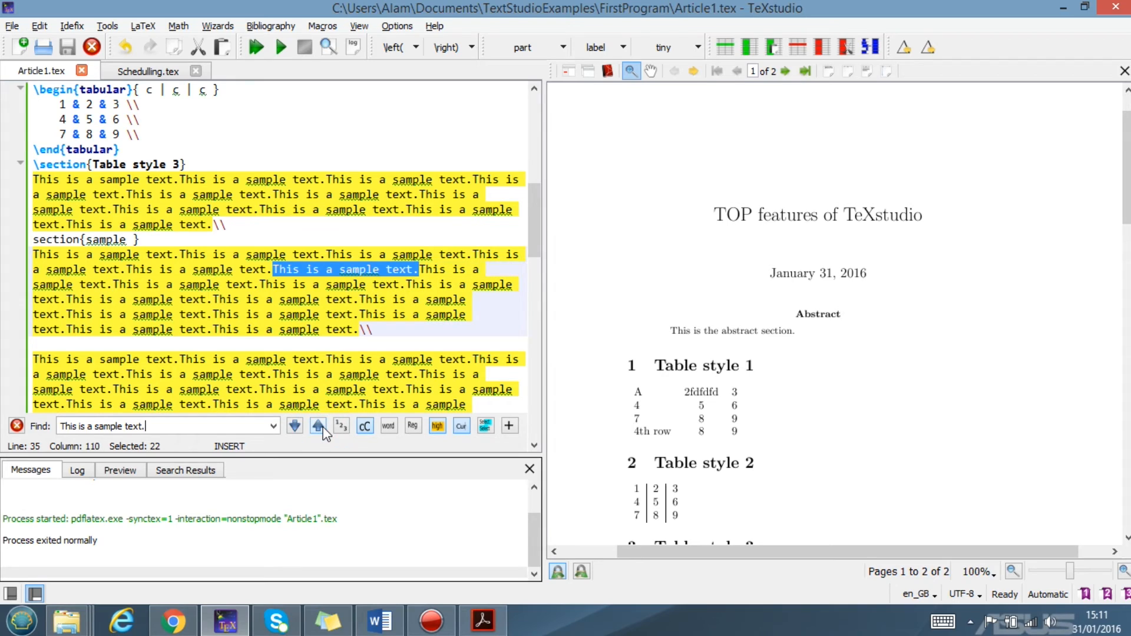
left_click(318, 426)
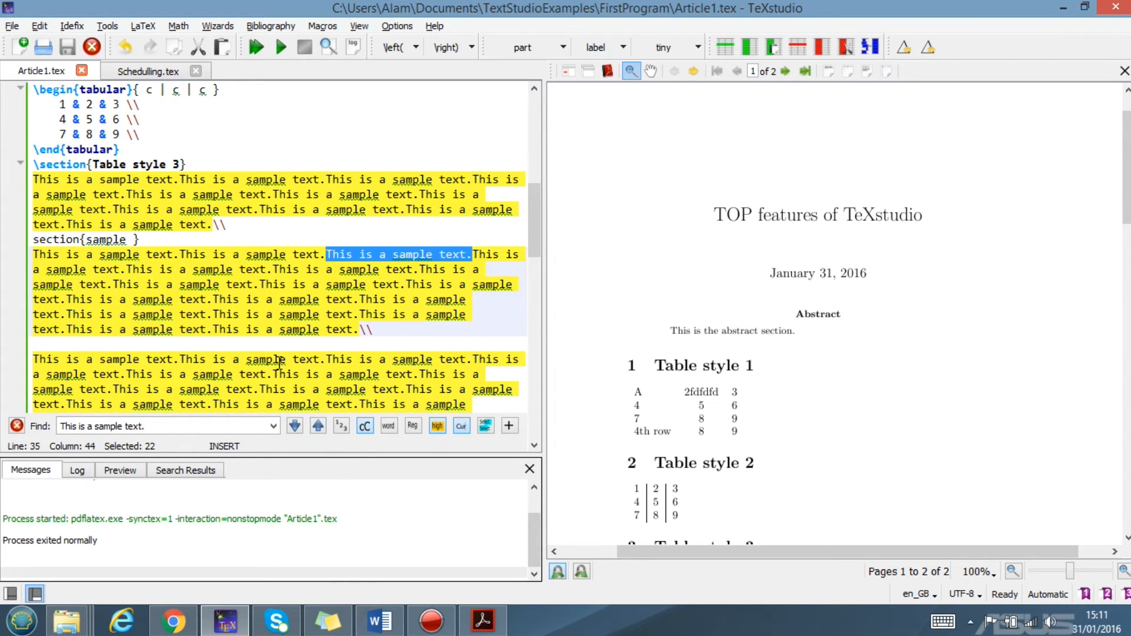
mouse_move(267, 260)
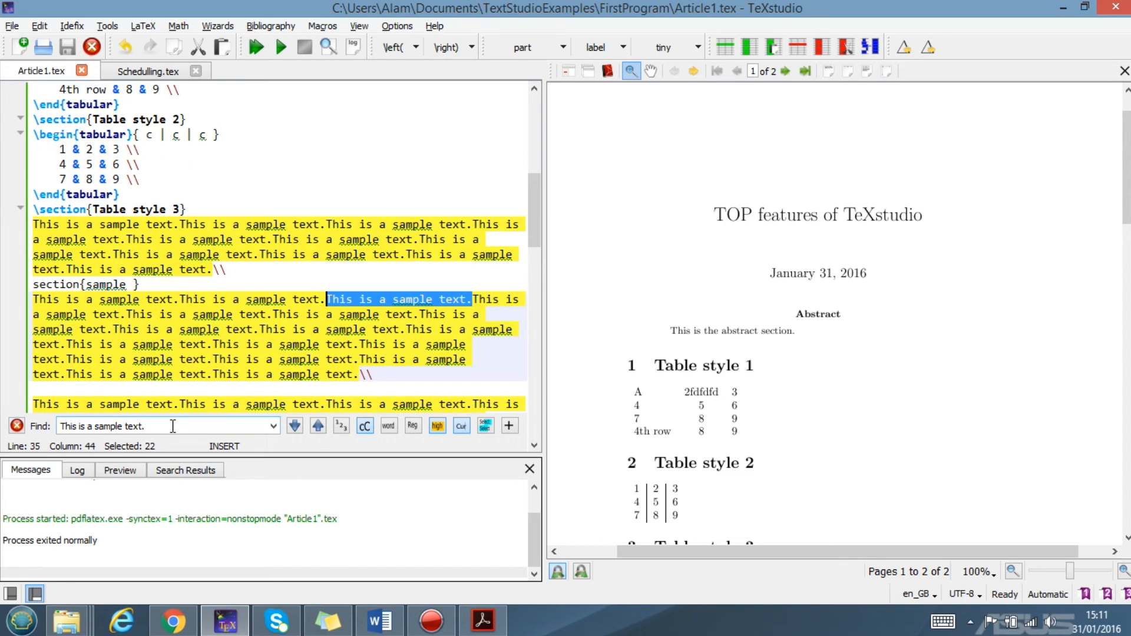
Step: Open find-and-replace through the Edit > Searching menu
left_click(38, 25)
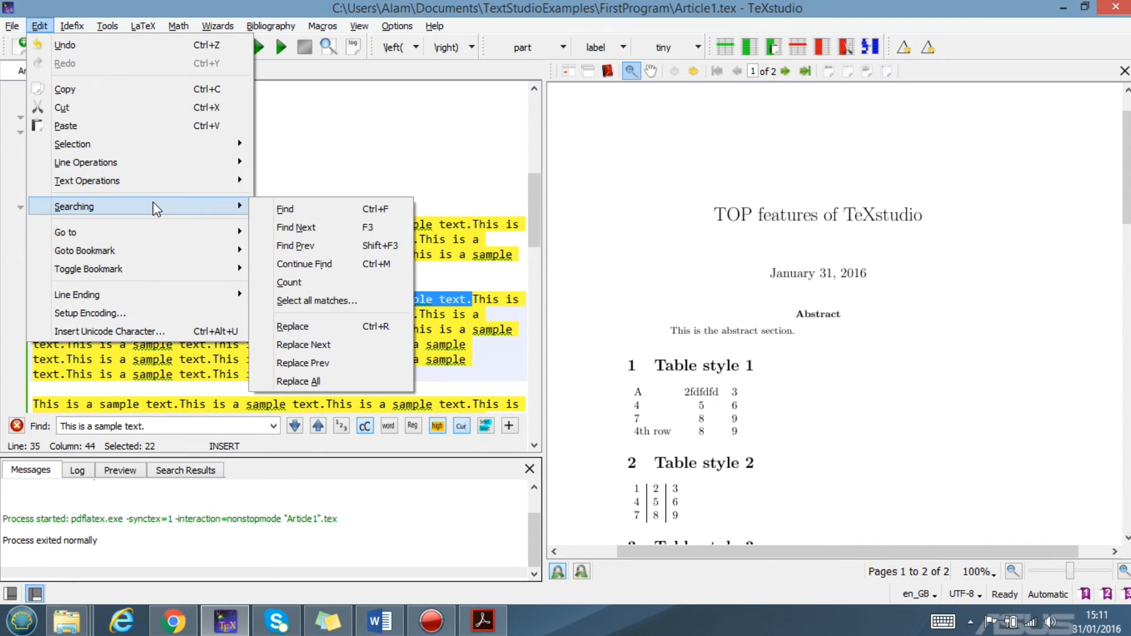
mouse_move(289, 282)
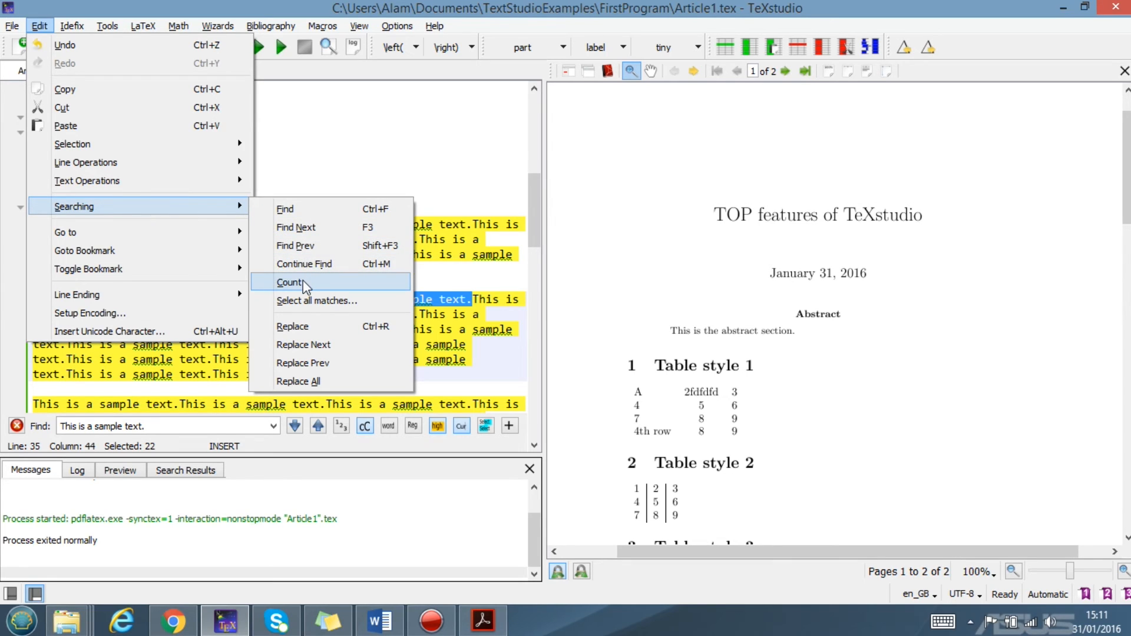
mouse_move(295, 209)
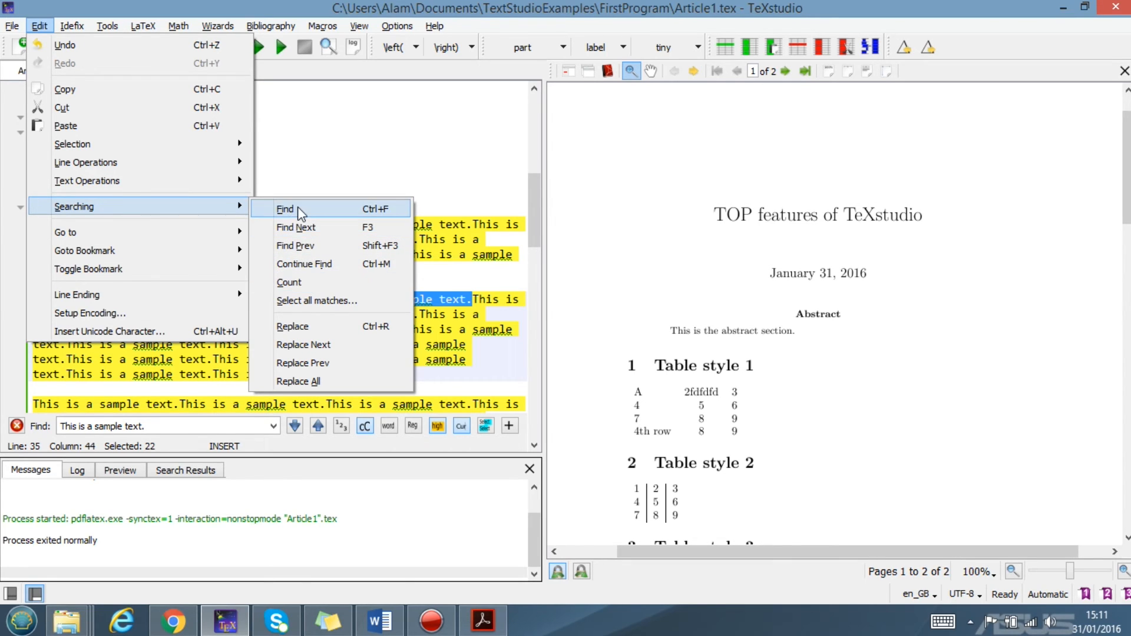
mouse_move(339, 245)
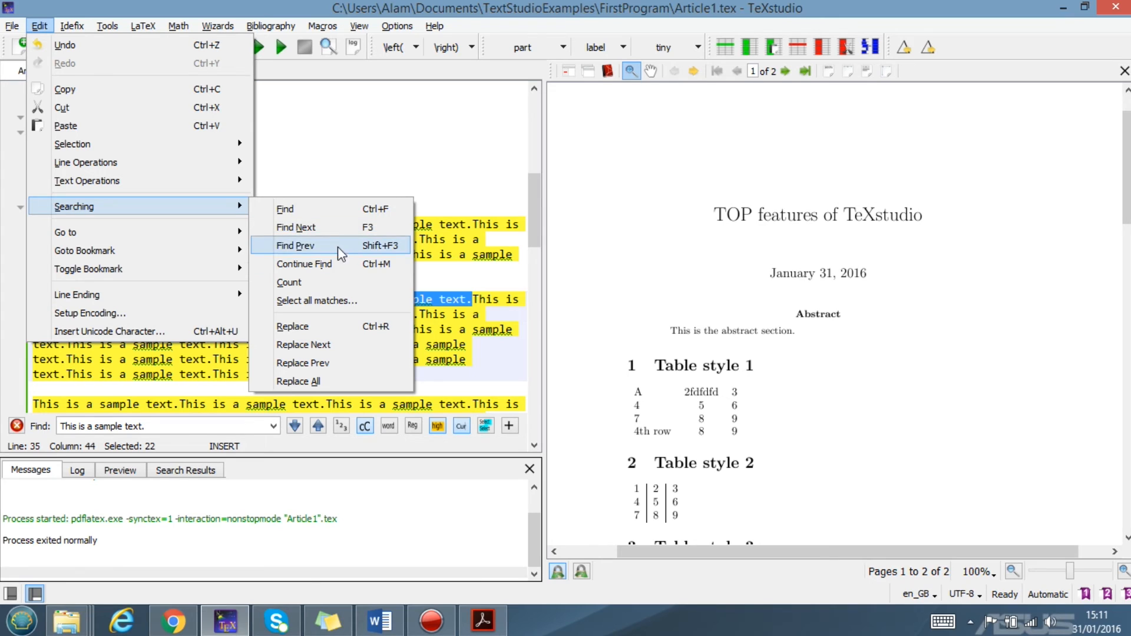
mouse_move(342, 325)
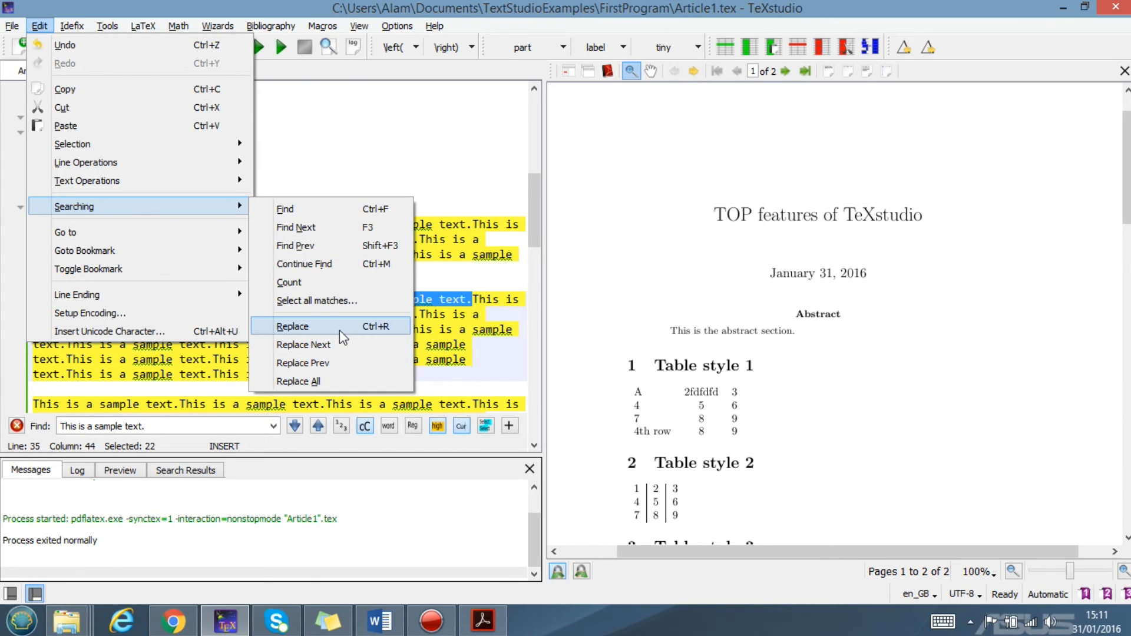
left_click(292, 326)
type("n")
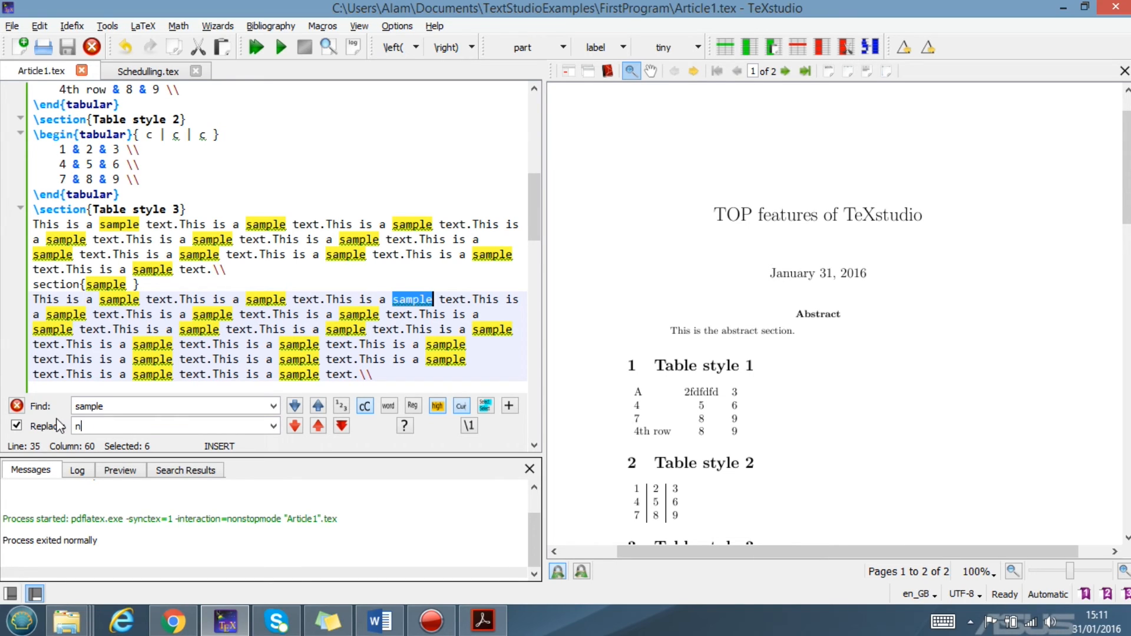
Step: Replace all 48 occurrences of 'sample' with 'new sample', continuing from the beginning
type("ew sample")
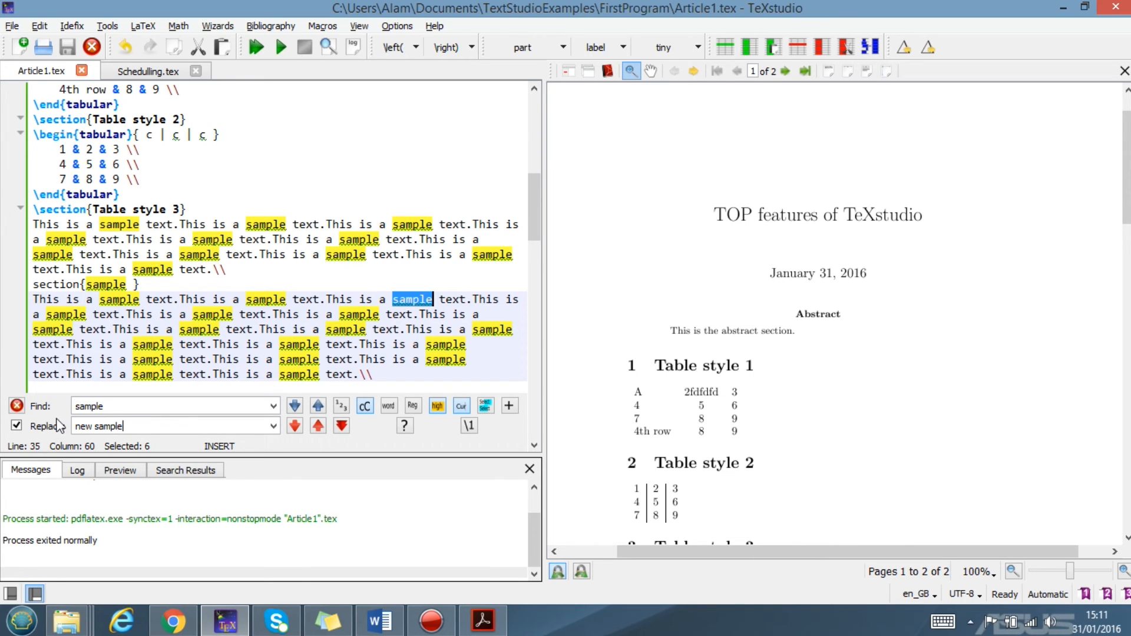
left_click(341, 425)
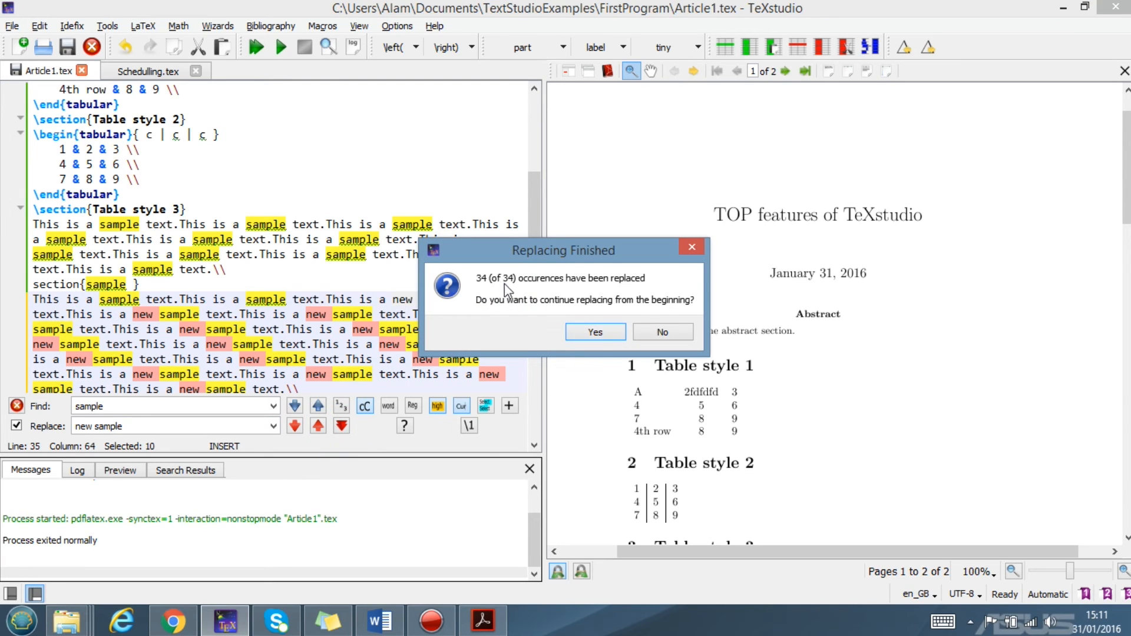
mouse_move(518, 258)
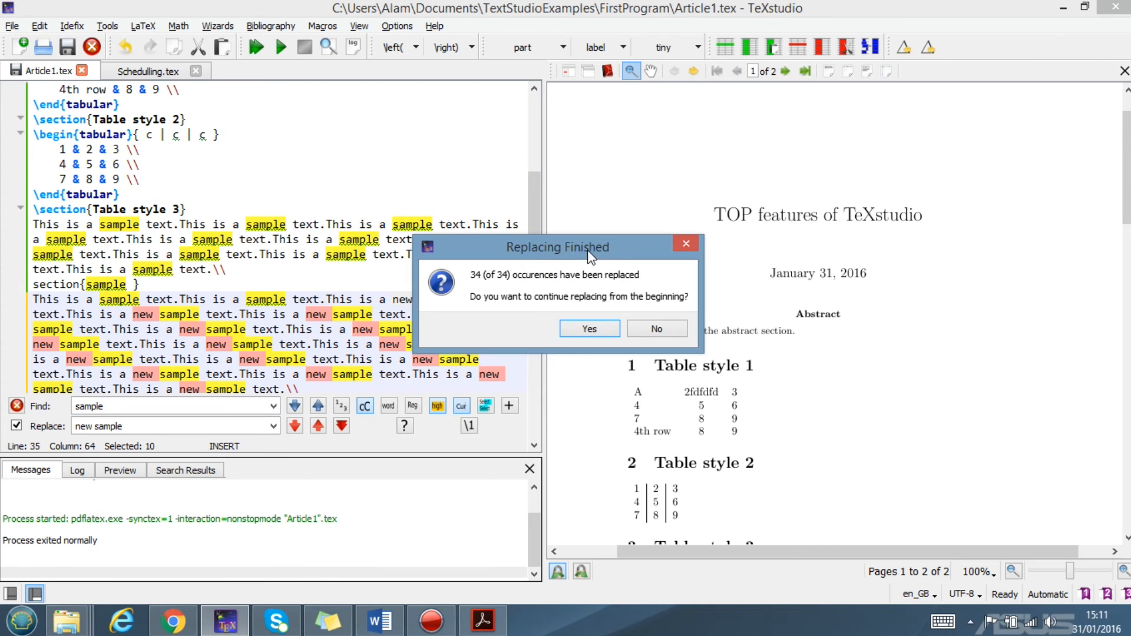
mouse_move(476, 283)
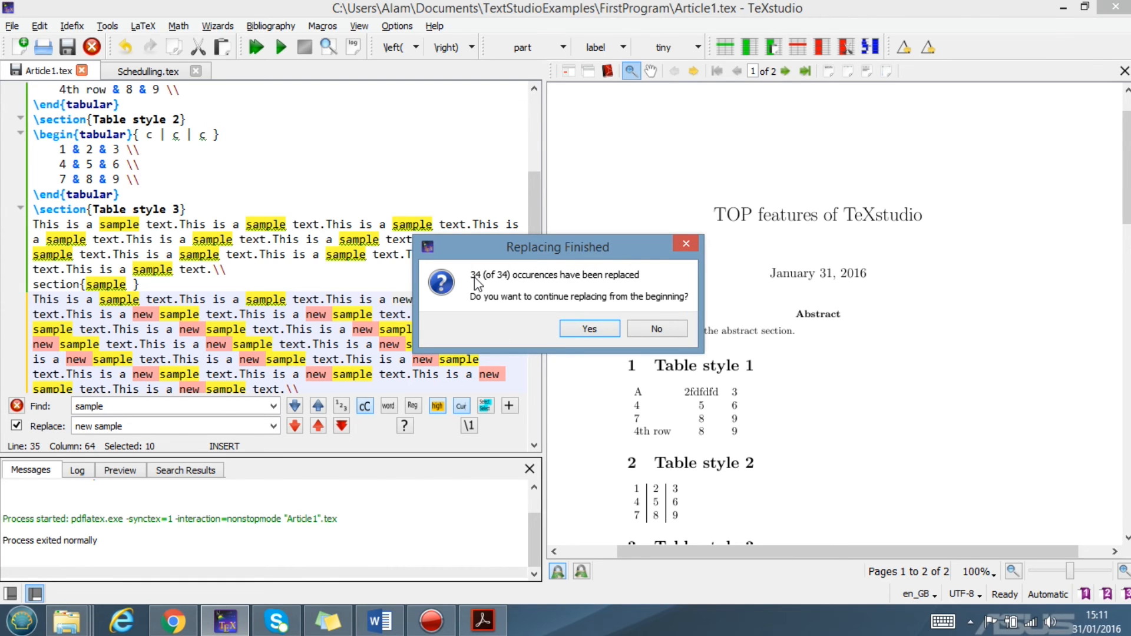
left_click(588, 328)
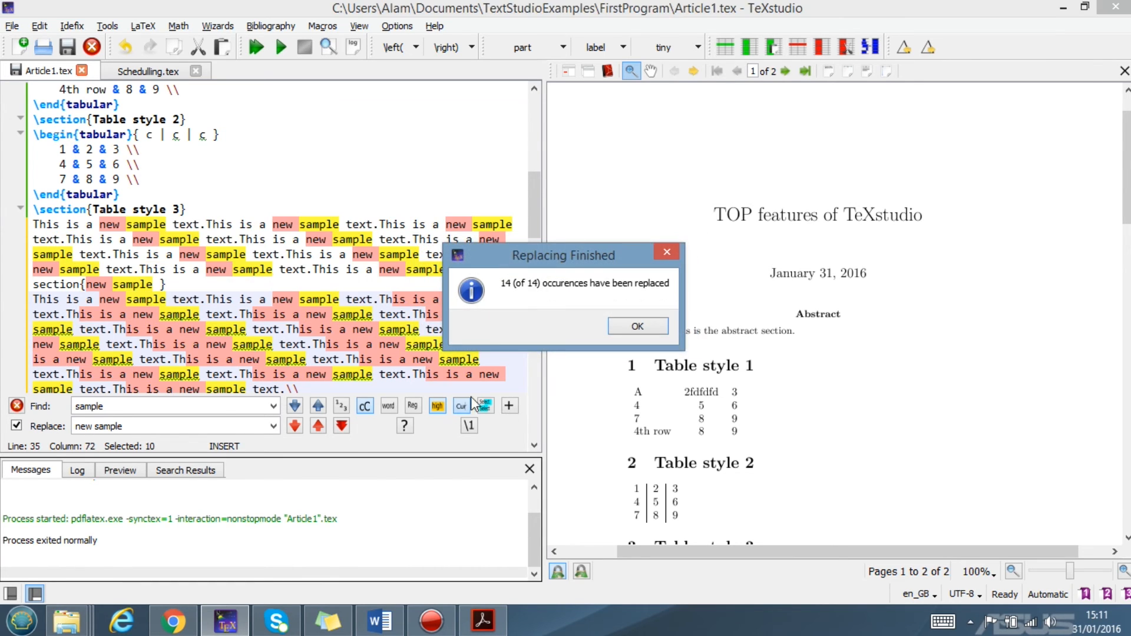
left_click(637, 325)
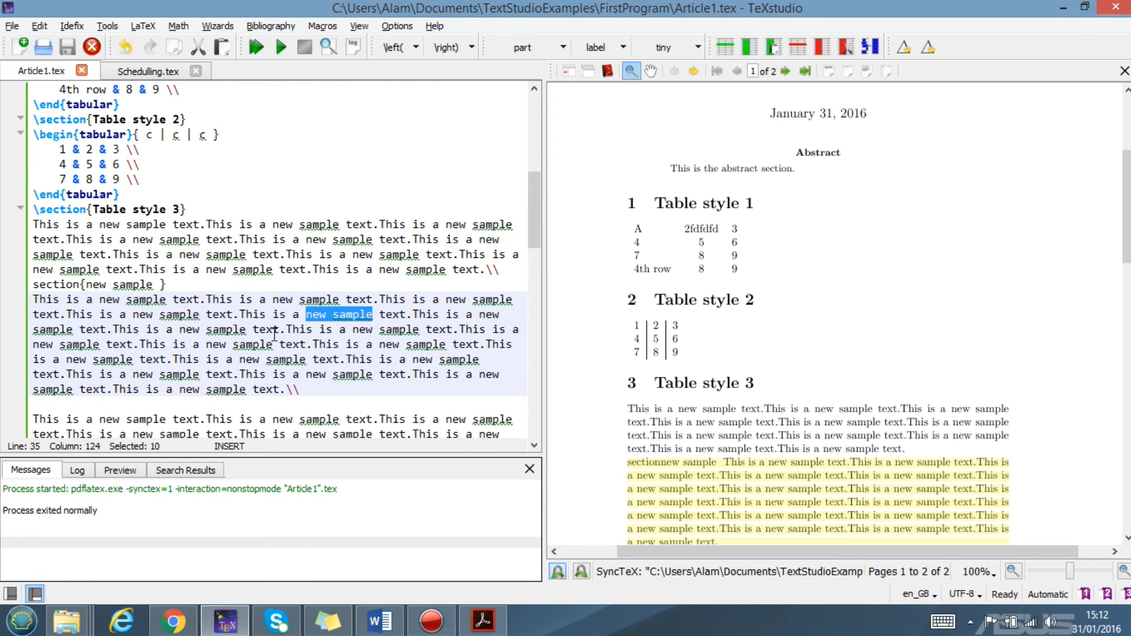
Step: Scroll the recompiled PDF to Table style 3, then deselect and scroll the editor up
scroll("down", 3)
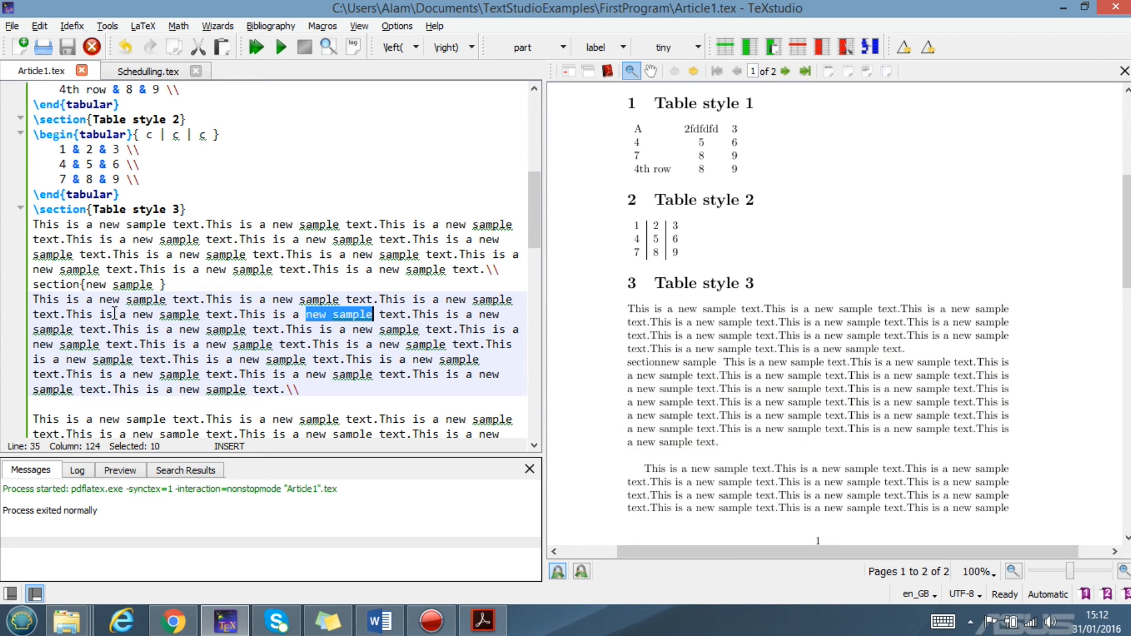
mouse_move(269, 344)
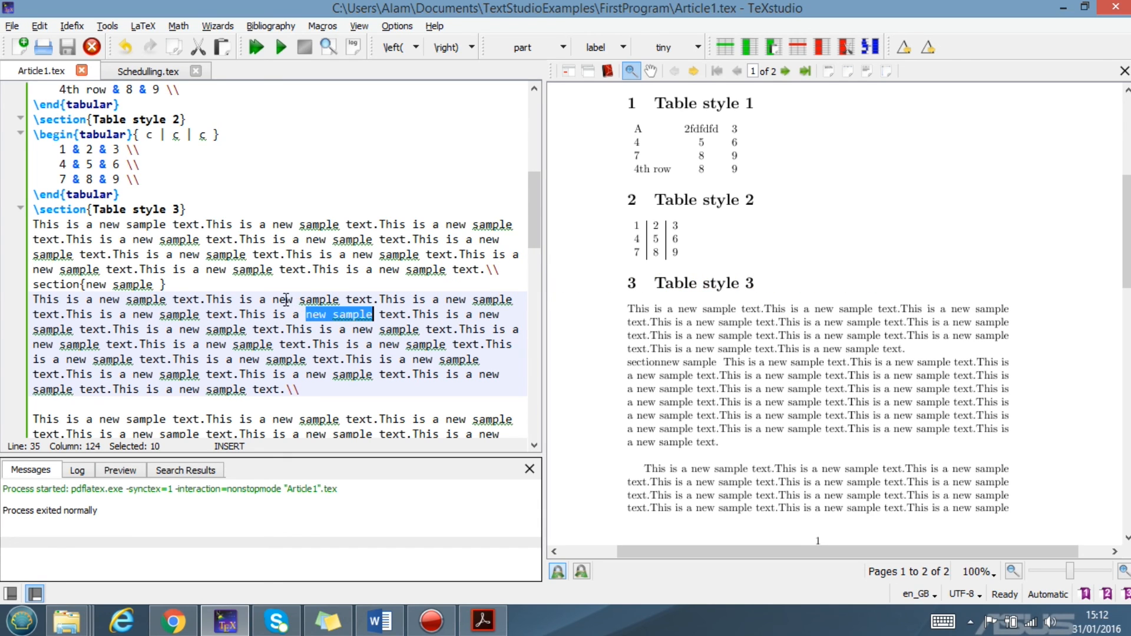
left_click(289, 254)
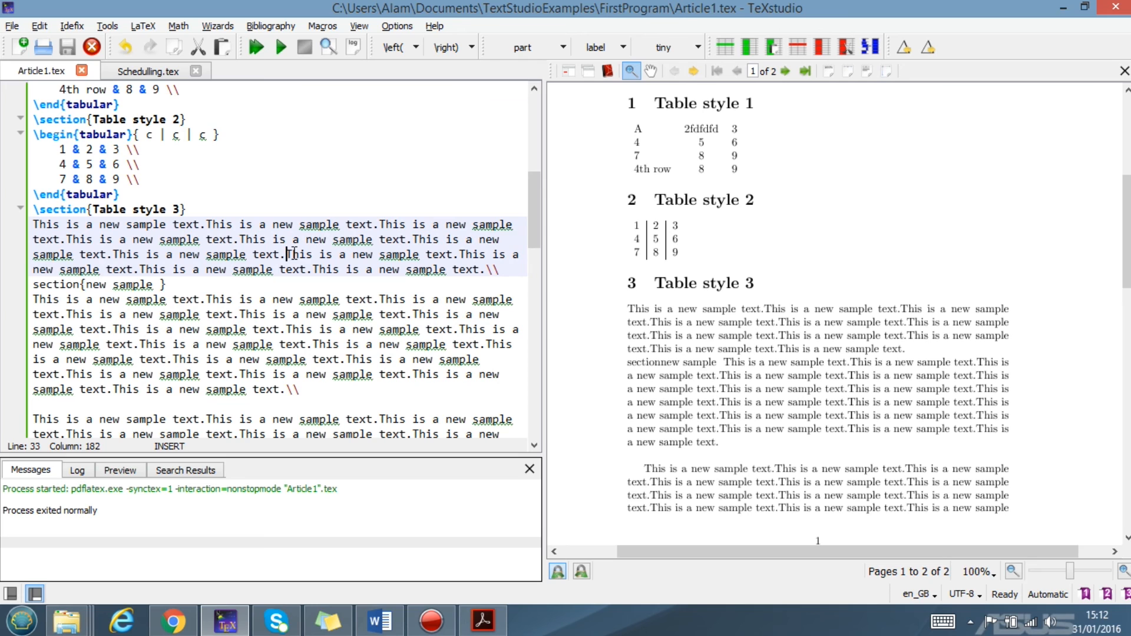
scroll("up", 3)
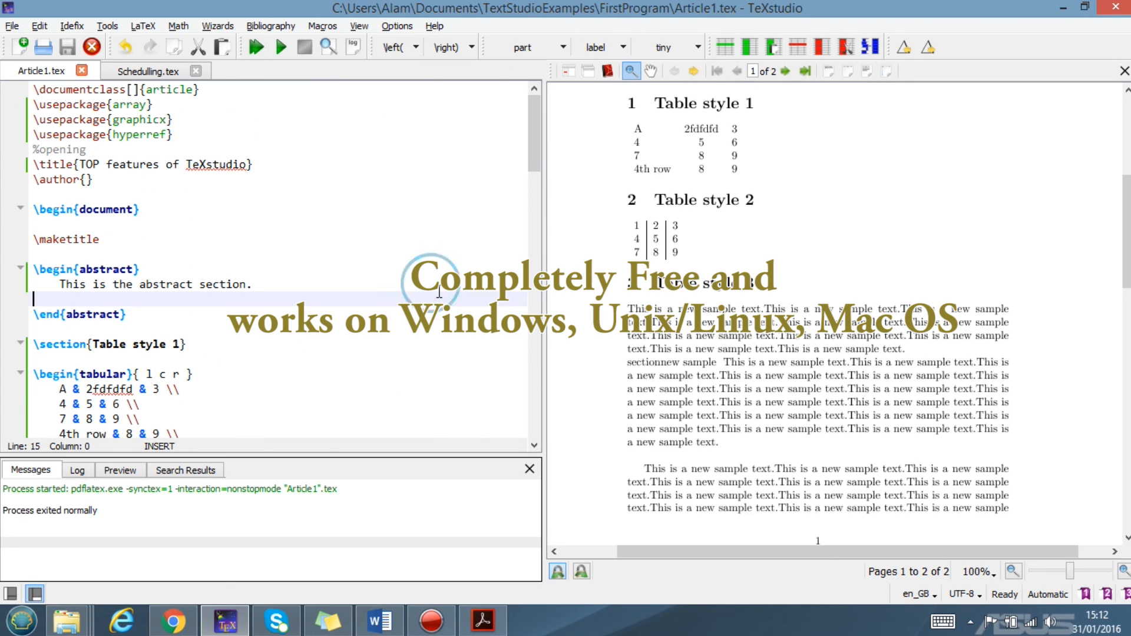
mouse_move(389, 167)
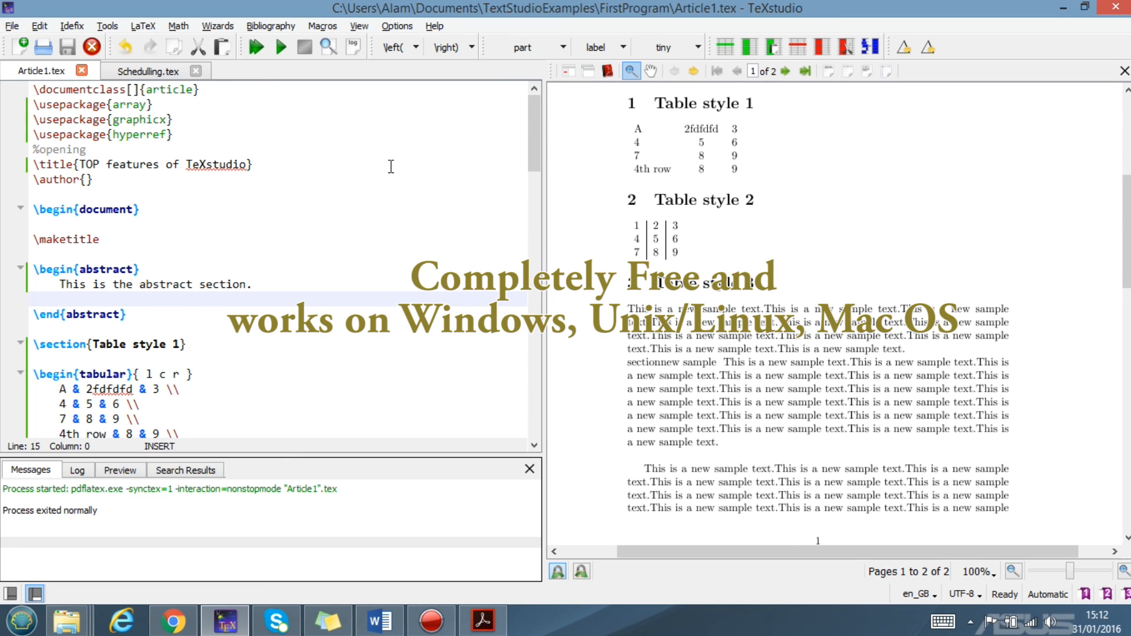
mouse_move(353, 271)
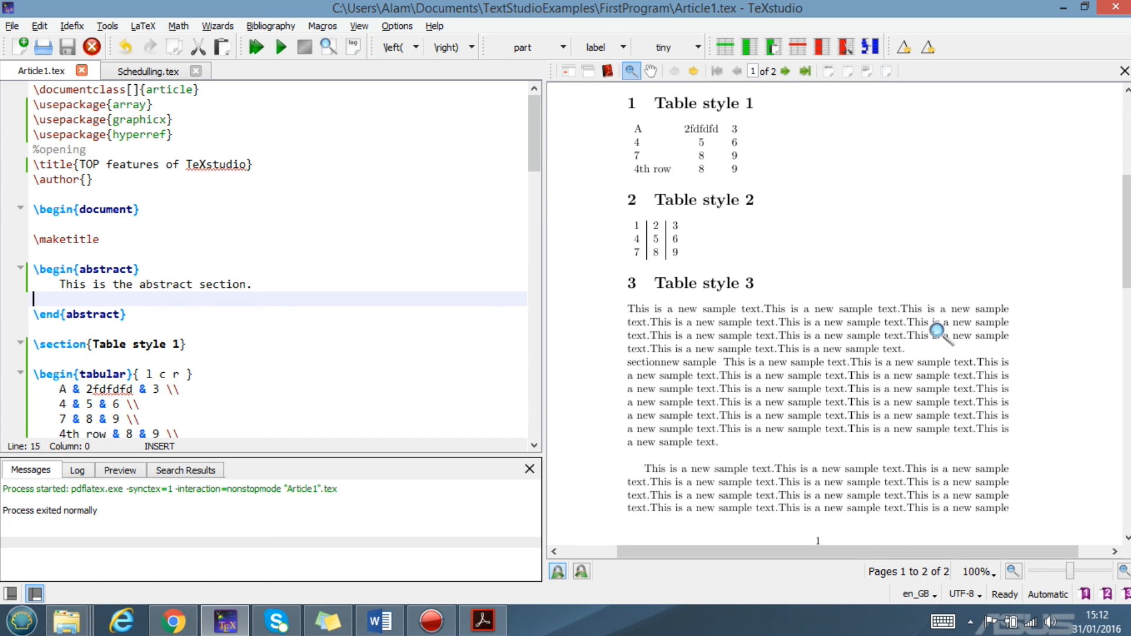
scroll("up", 3)
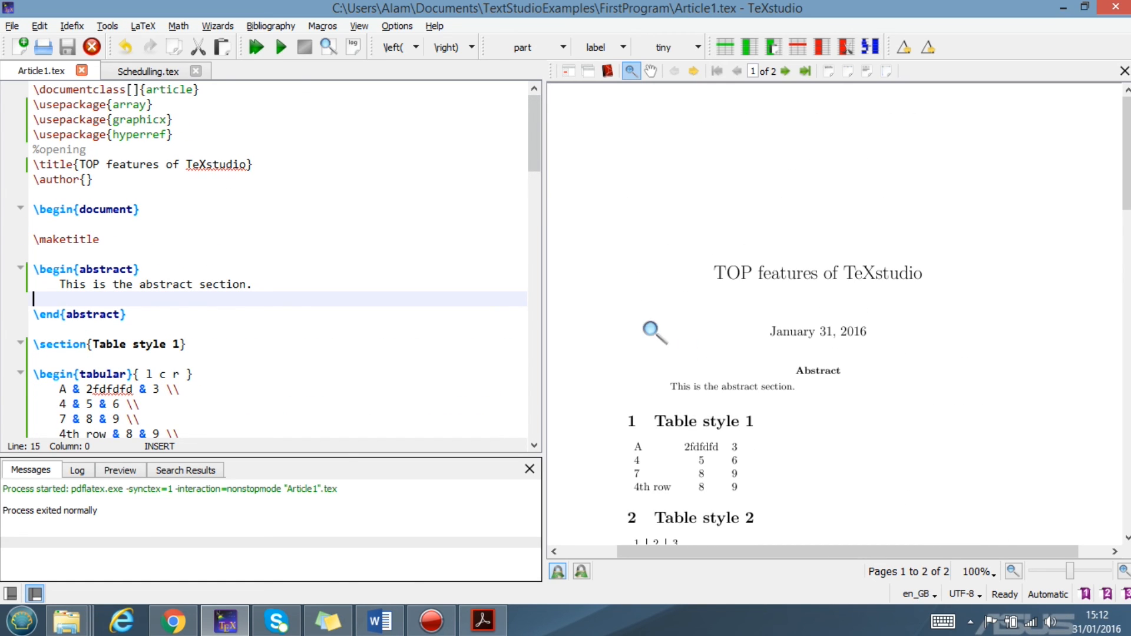